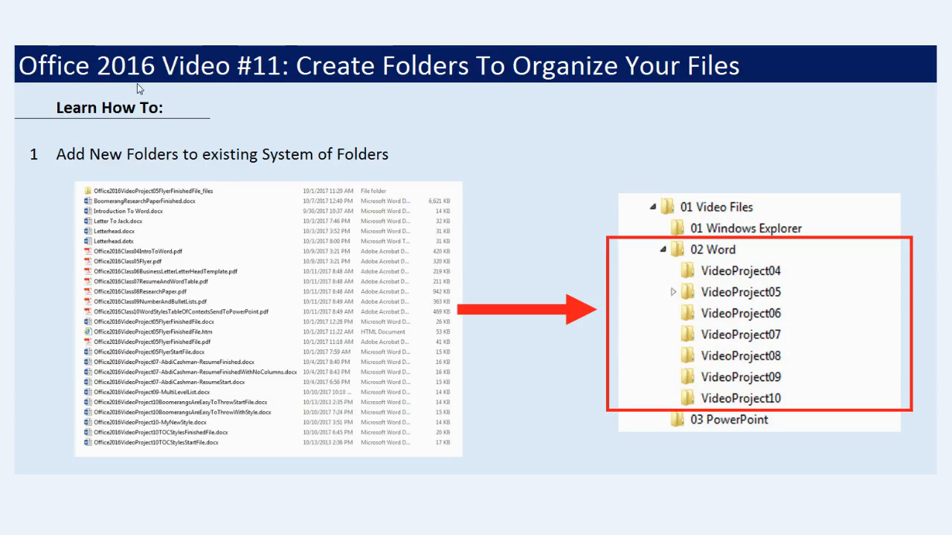
pyautogui.moveTo(274, 88)
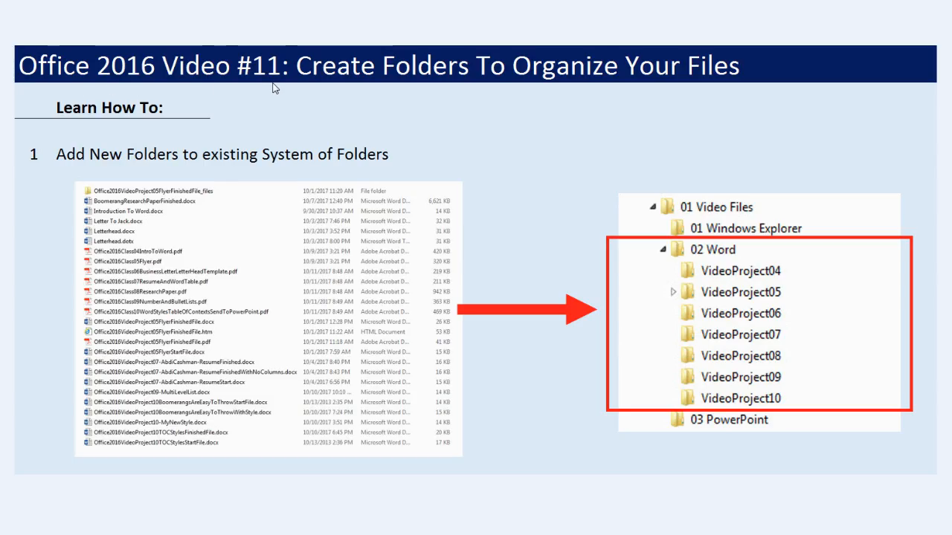
pyautogui.moveTo(310, 95)
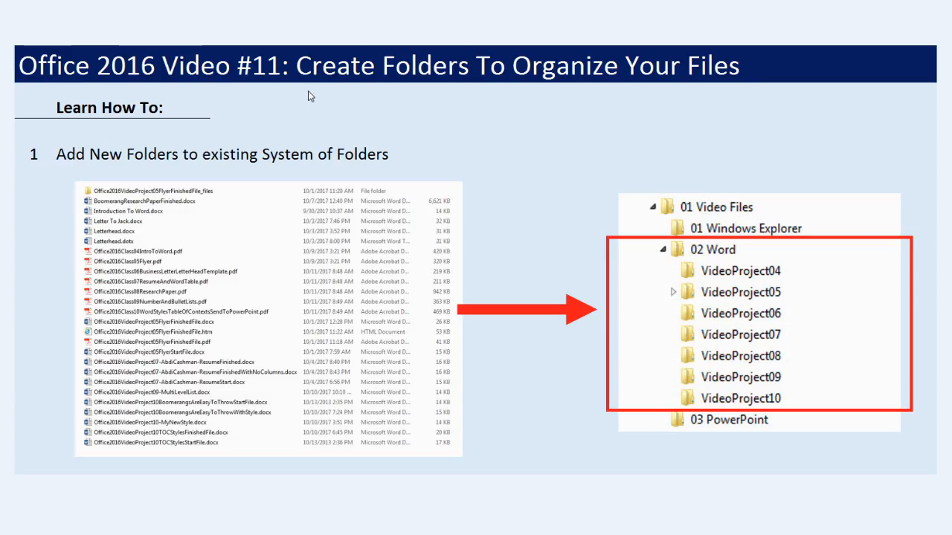
pyautogui.moveTo(456, 99)
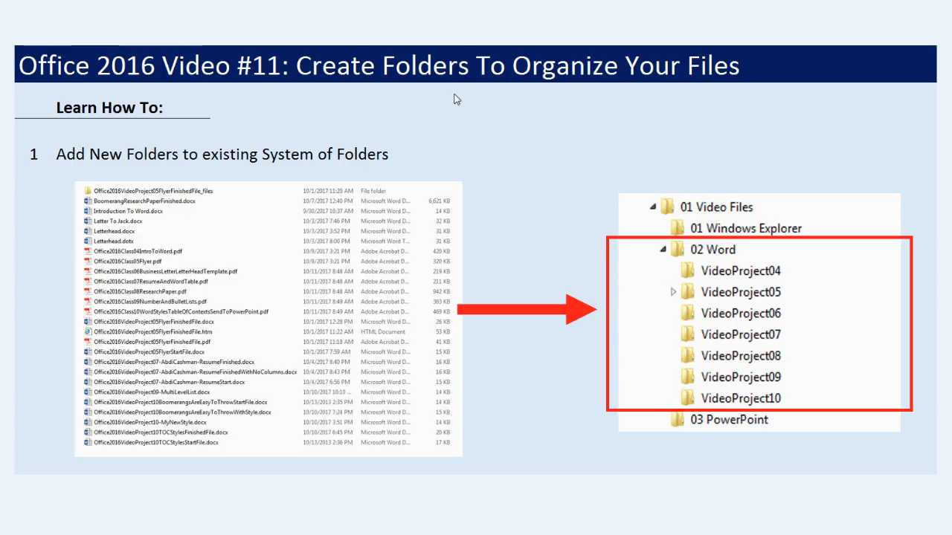
pyautogui.moveTo(644, 108)
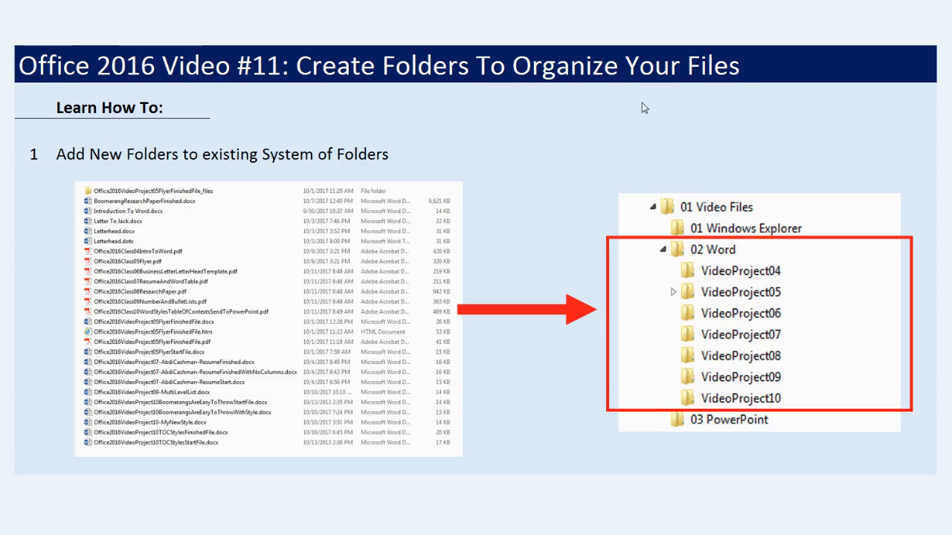
pyautogui.moveTo(251, 91)
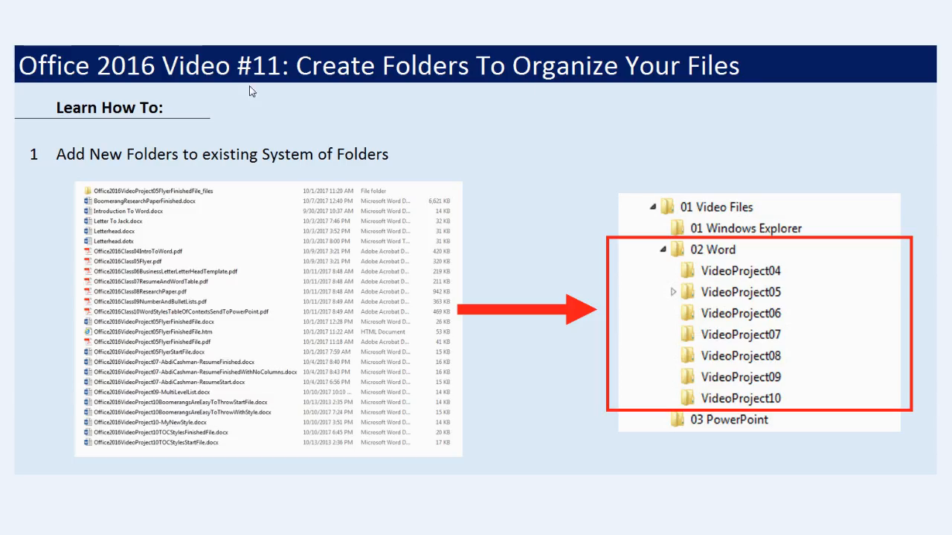
pyautogui.moveTo(405, 96)
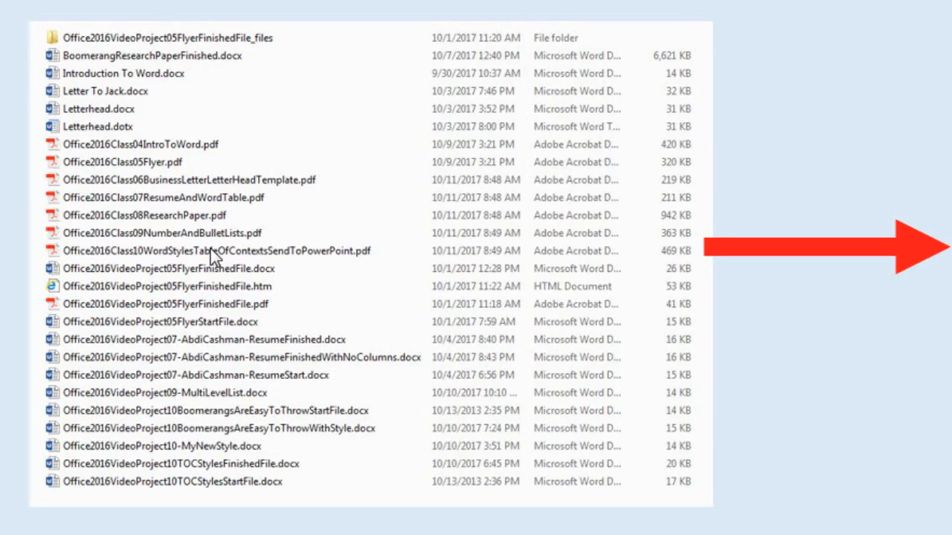
pyautogui.moveTo(14, 134)
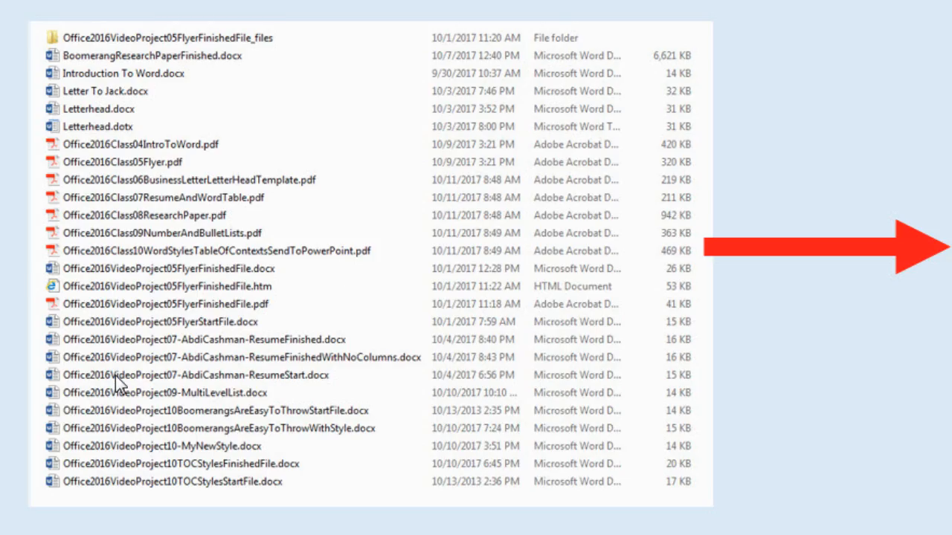
pyautogui.moveTo(161, 327)
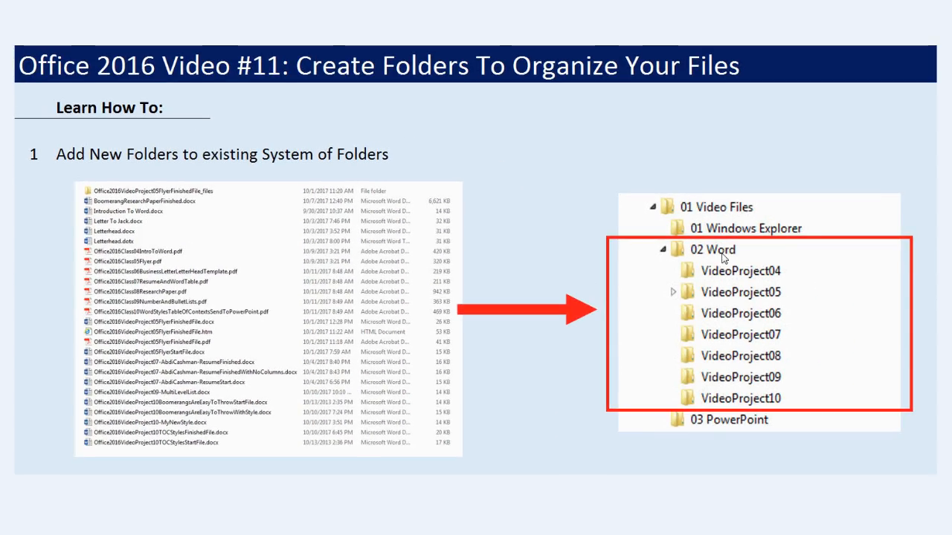
pyautogui.moveTo(730, 272)
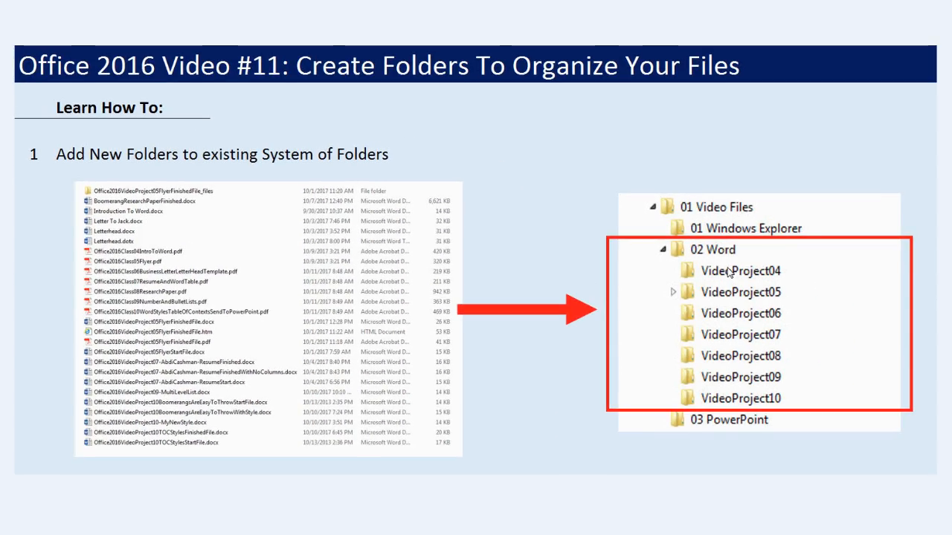
pyautogui.moveTo(232, 249)
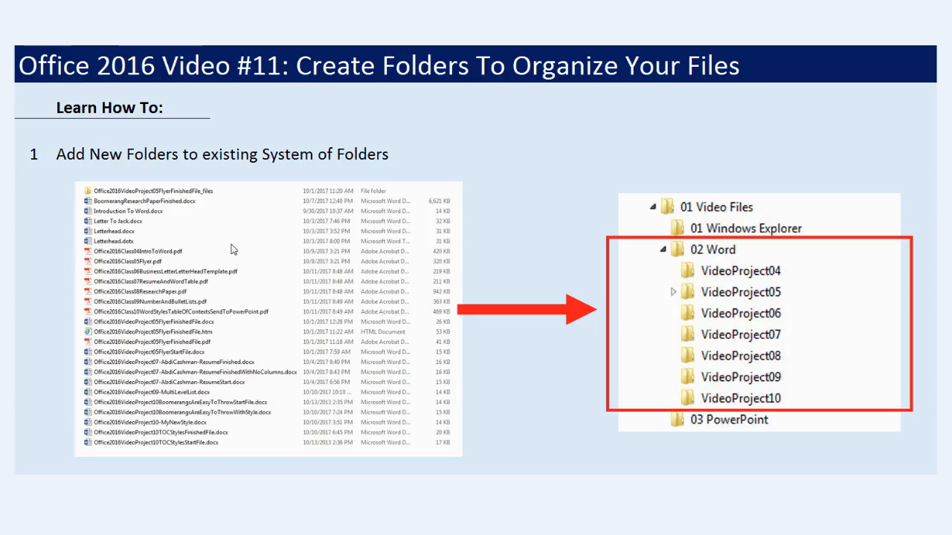
pyautogui.moveTo(631, 297)
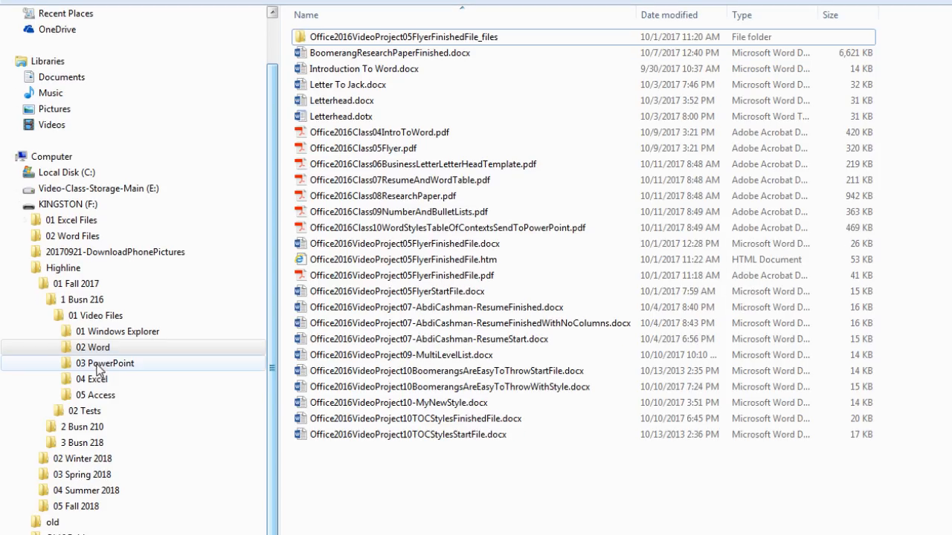
pyautogui.click(93, 347)
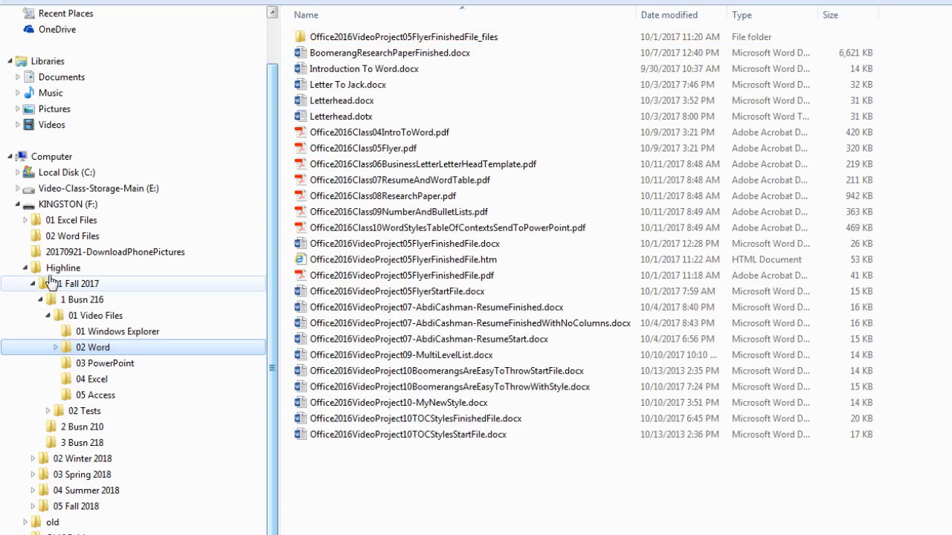
pyautogui.click(93, 347)
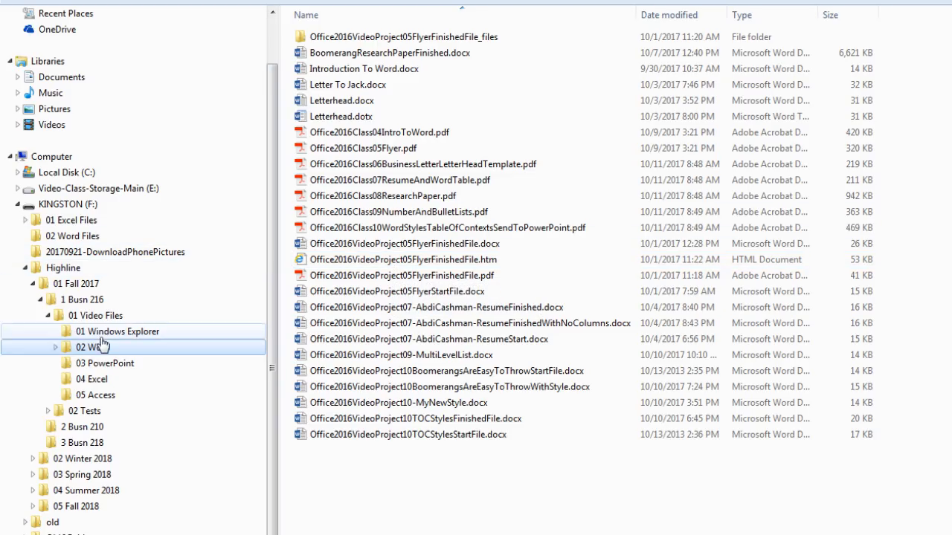
pyautogui.click(95, 347)
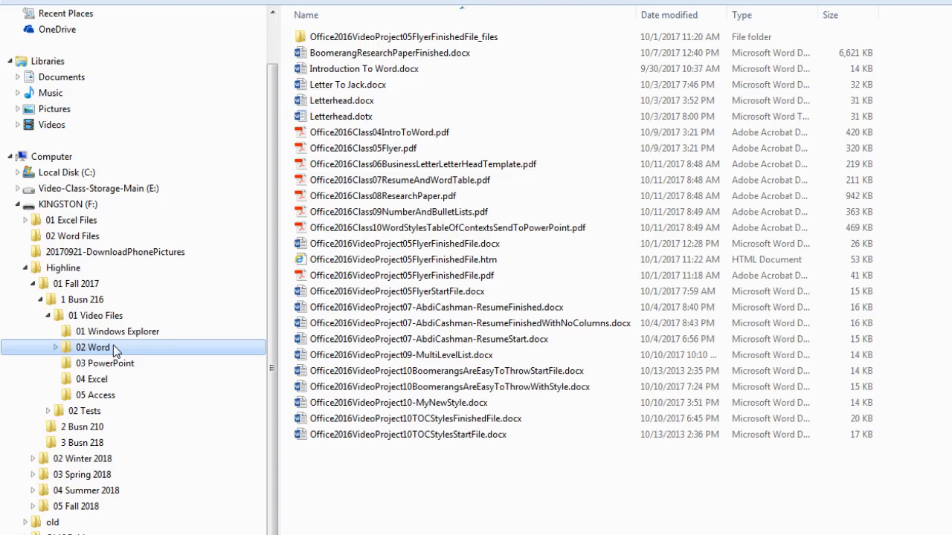
pyautogui.moveTo(111, 347)
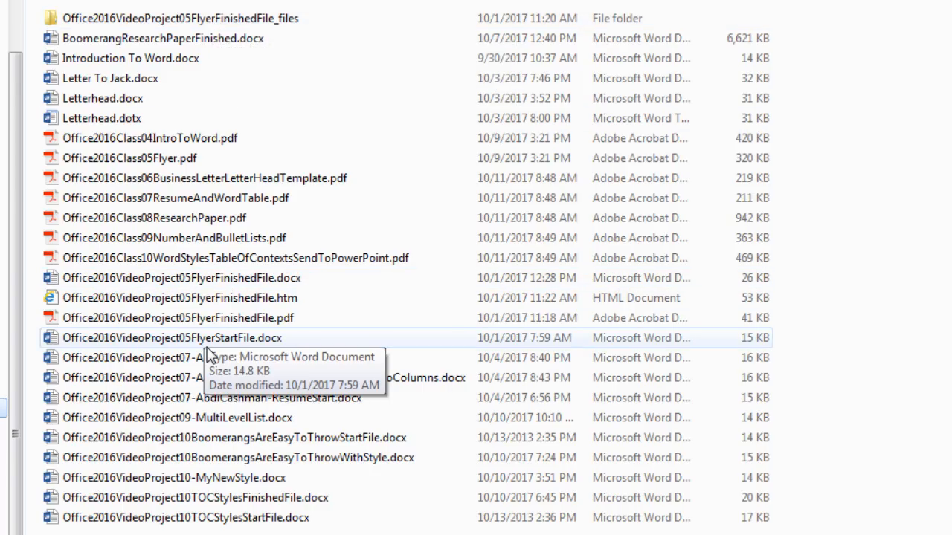
pyautogui.scroll(-3)
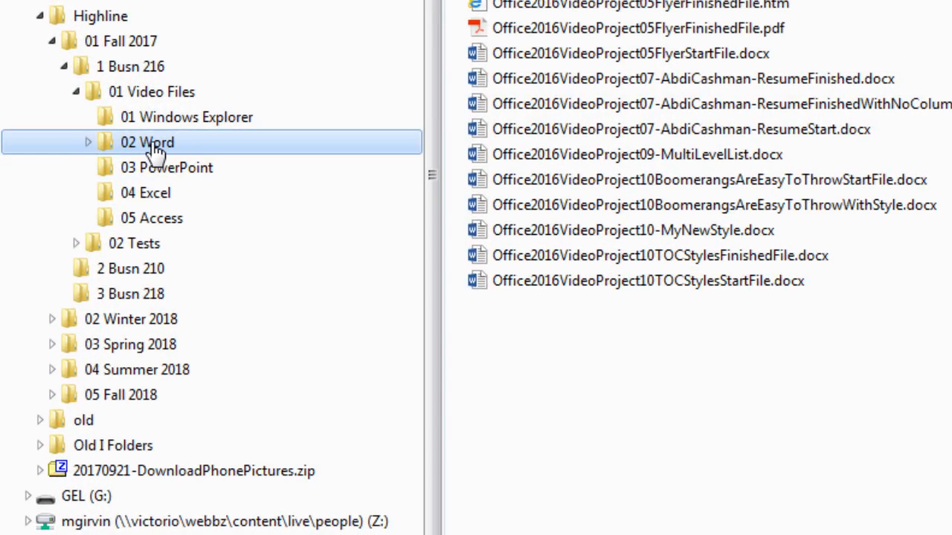
pyautogui.moveTo(275, 100)
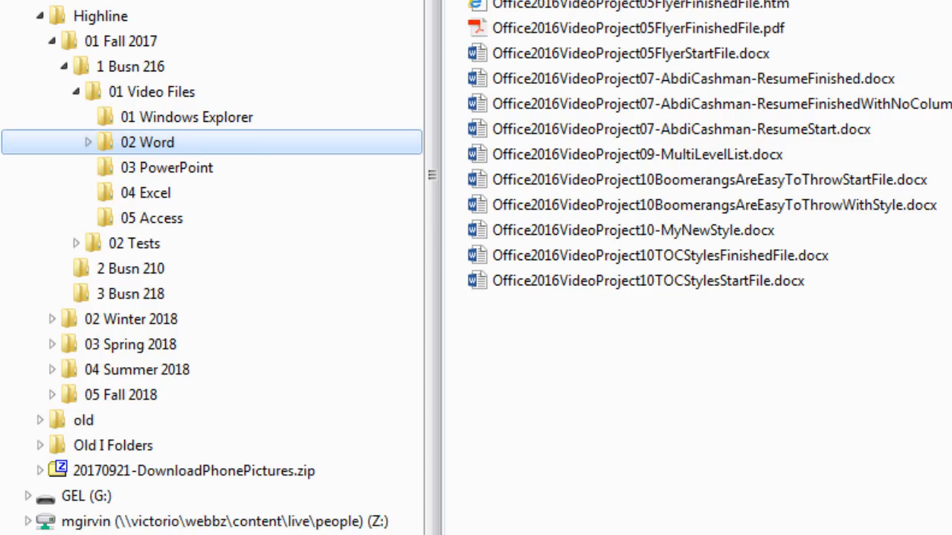
# - Create a new folder and copy 'VideoProject' as the reusable base name
pyautogui.press('ctrl+shift+n')
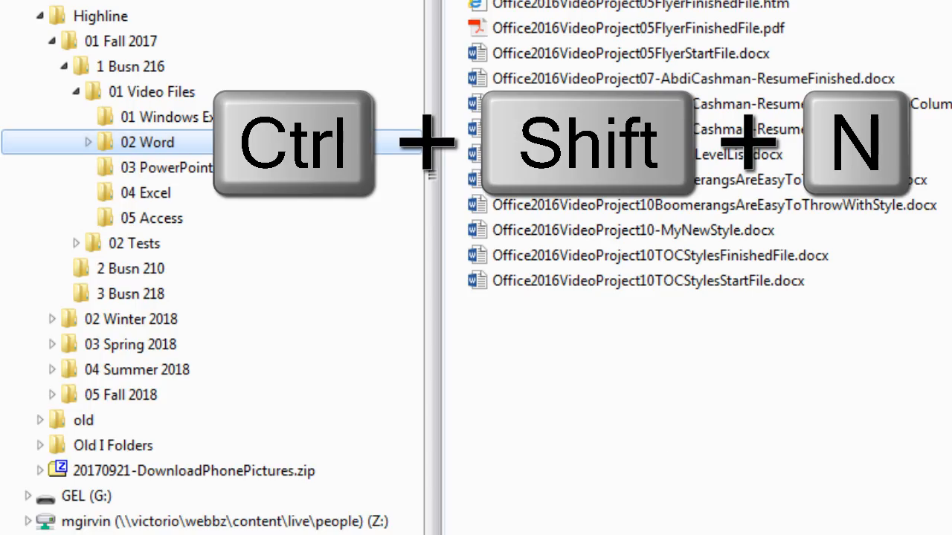
pyautogui.press('ctrl+shift+n')
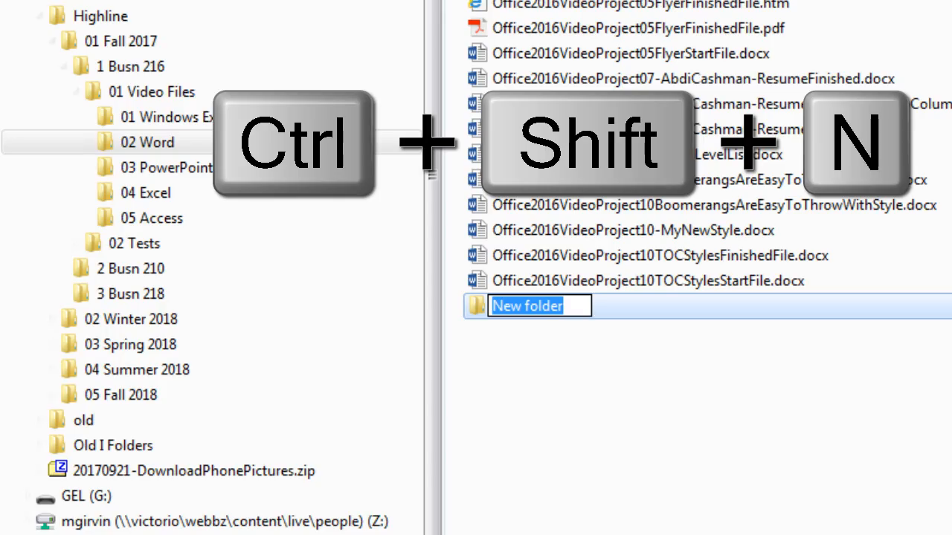
pyautogui.write('VideoP')
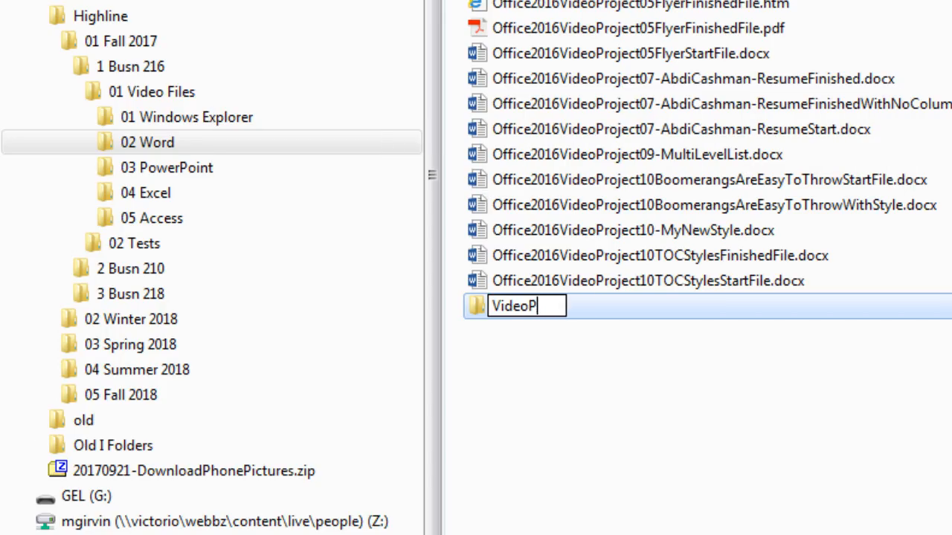
pyautogui.write('roject')
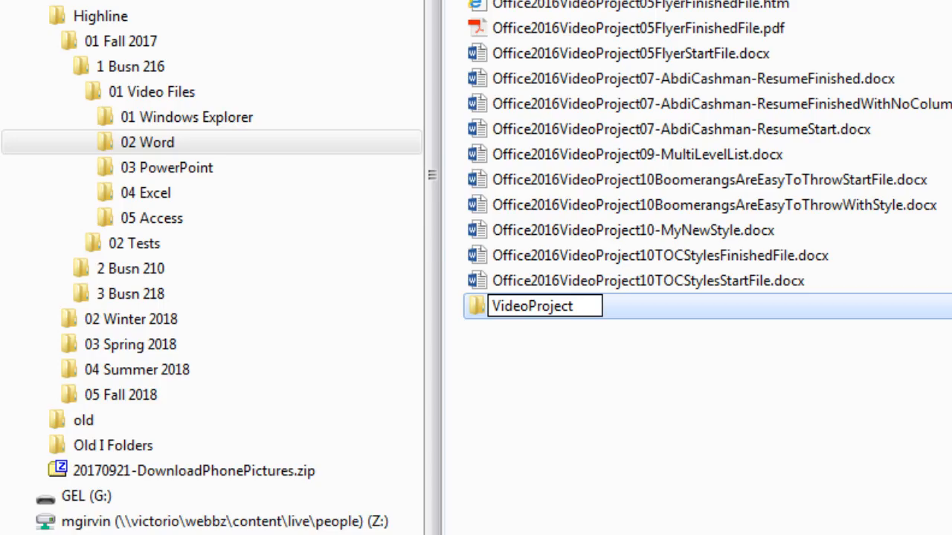
pyautogui.press('shift+left')
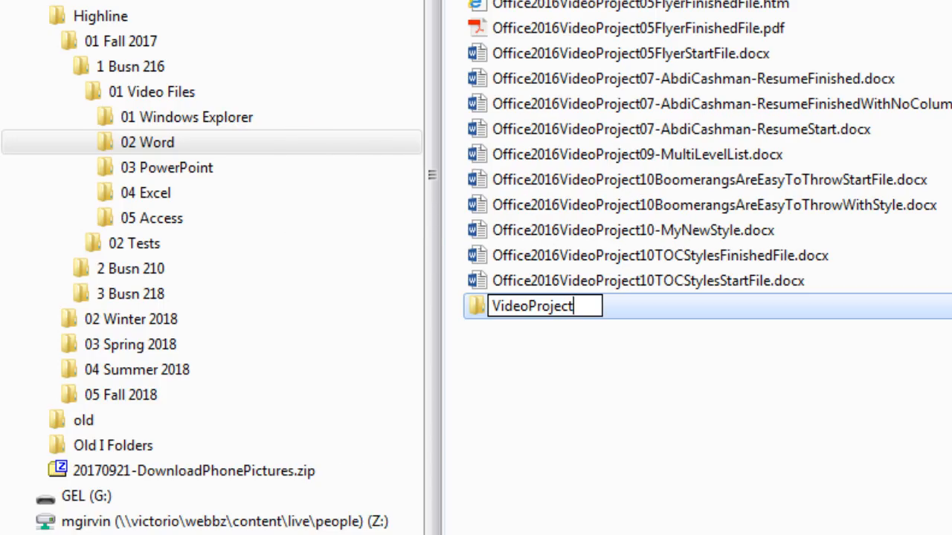
pyautogui.press('shift+home')
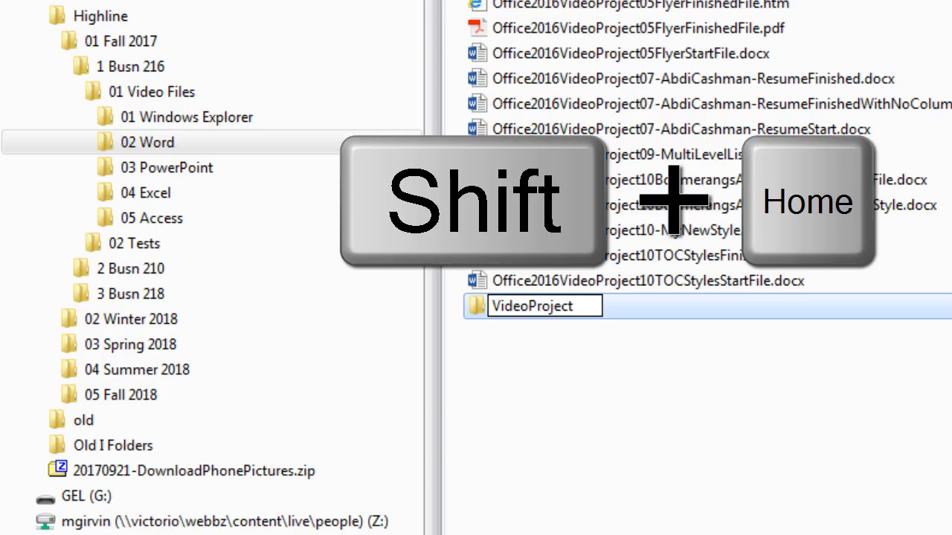
pyautogui.press('shift+home')
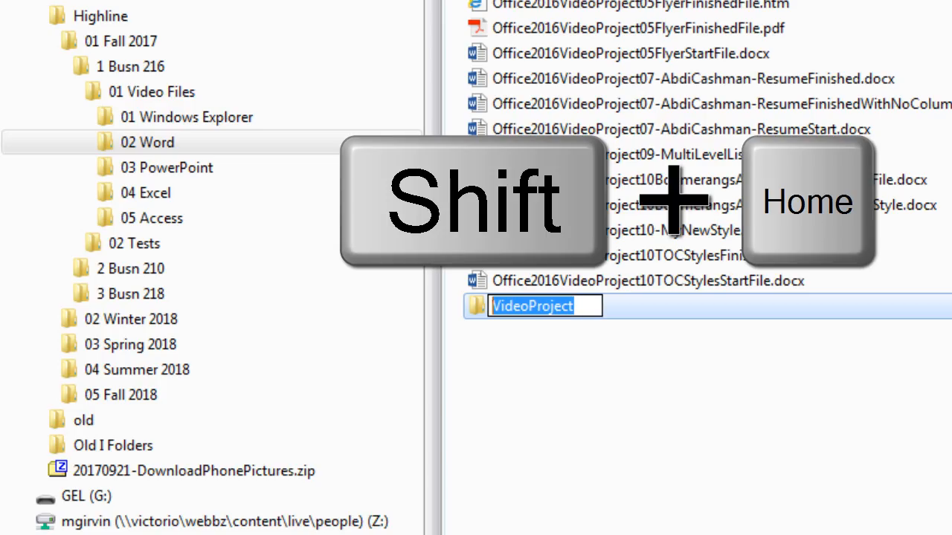
pyautogui.press('ctrl+c')
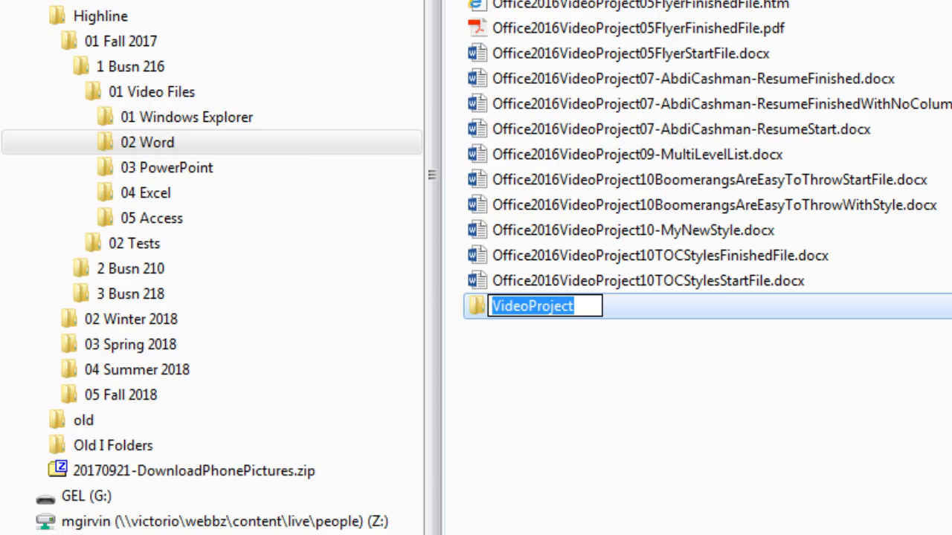
# - Complete the folder name as VideoProject04
pyautogui.press('End')
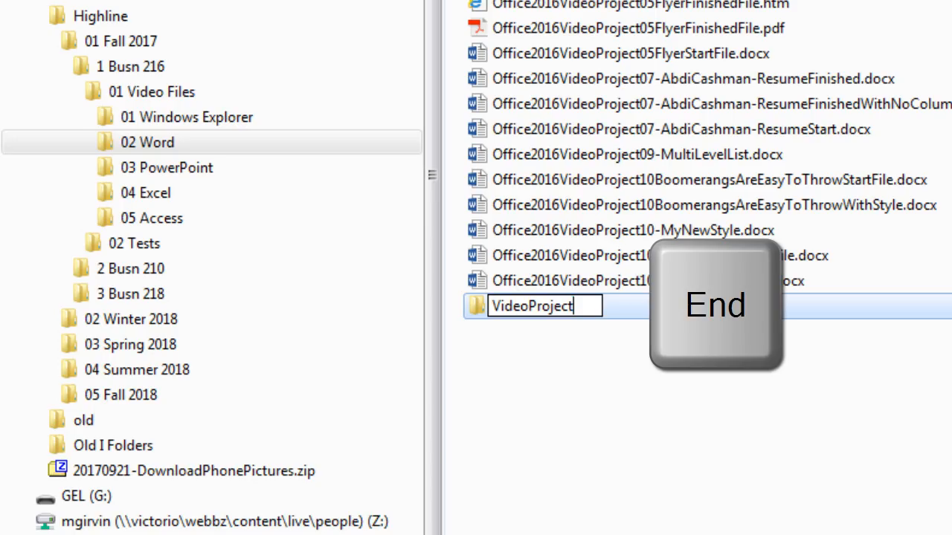
pyautogui.write('04')
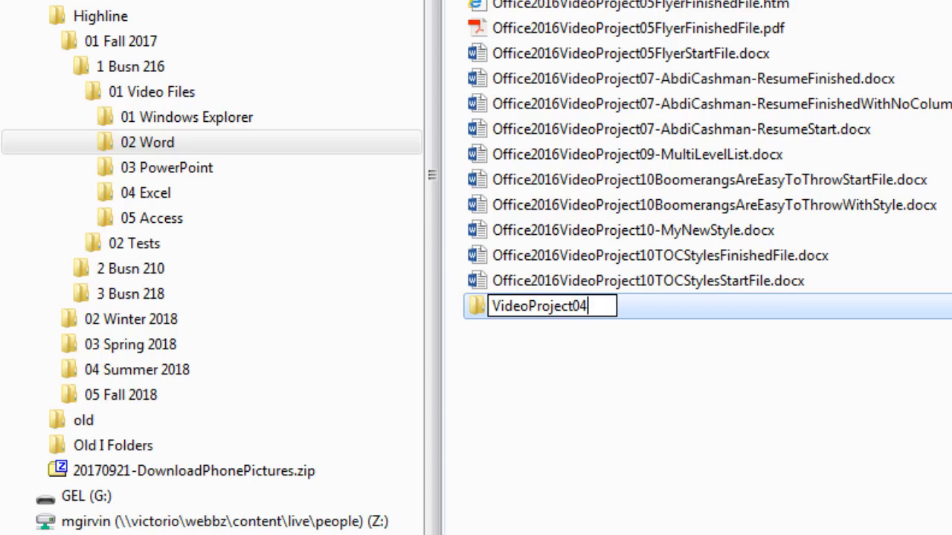
pyautogui.press('Enter')
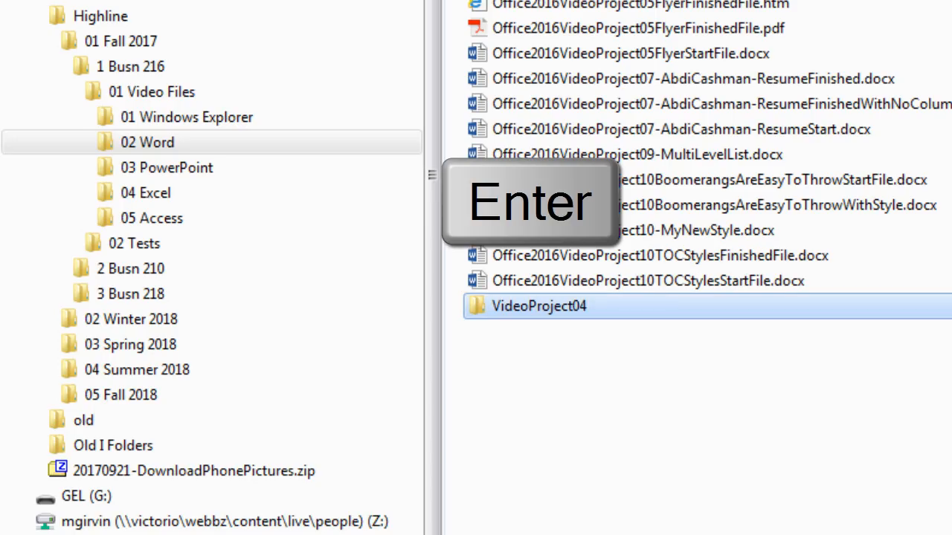
# - Create new folders named VideoProject05 and VideoProject06
pyautogui.press('ctrl+shift+n')
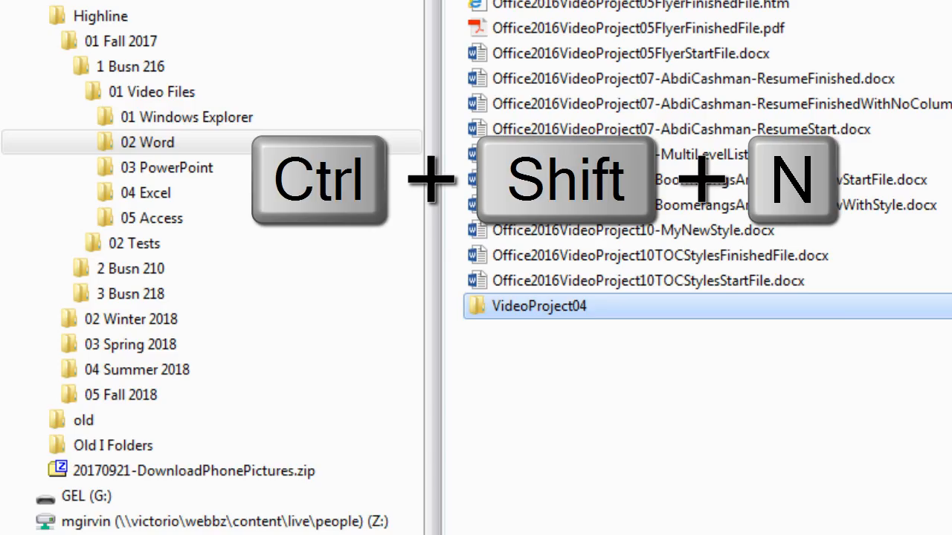
pyautogui.press('ctrl+shift+n')
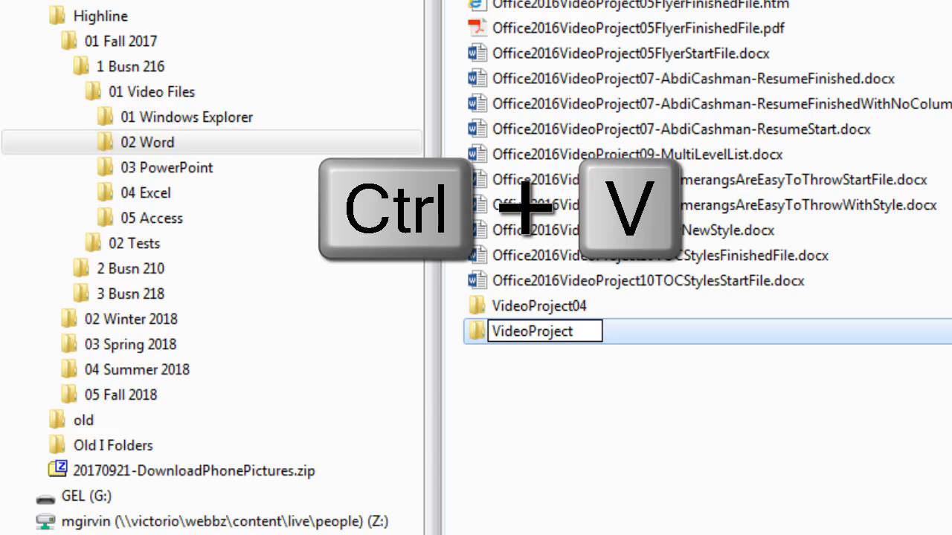
pyautogui.write('0')
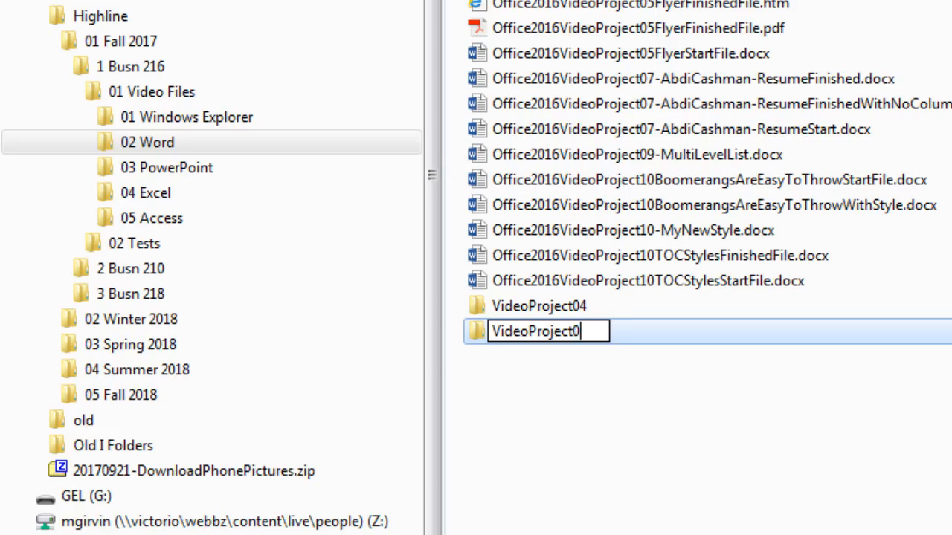
pyautogui.write('5')
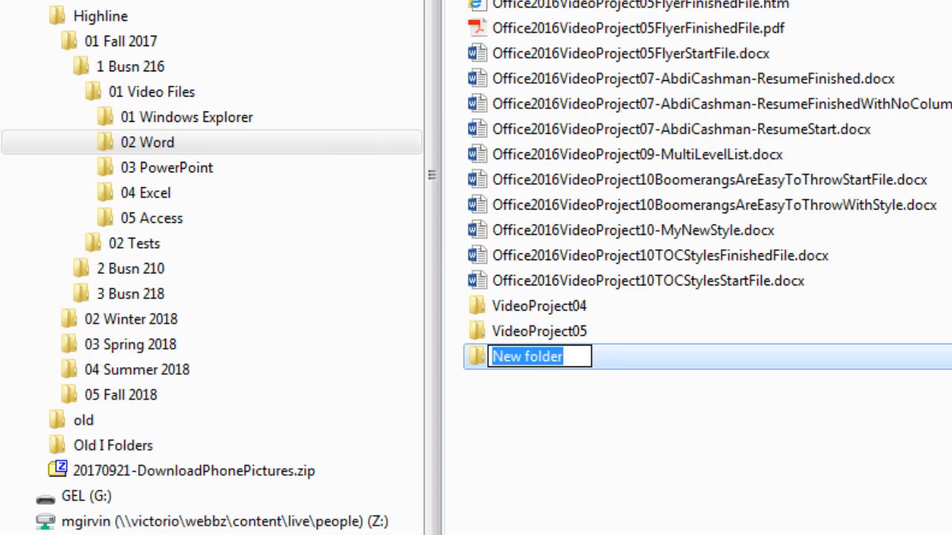
pyautogui.write('VideoProject06')
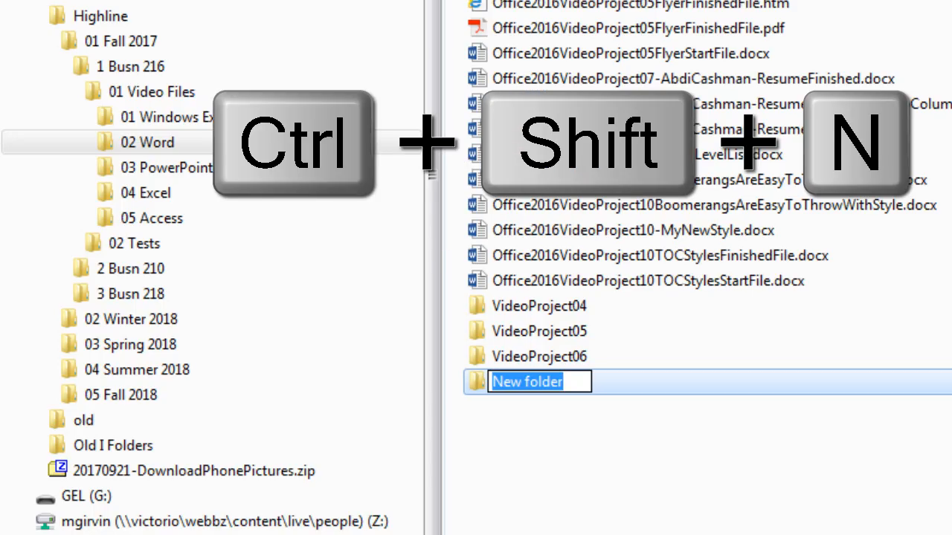
# - Add folders VideoProject07 and VideoProject08 to the Word folder
pyautogui.write('VideoProject')
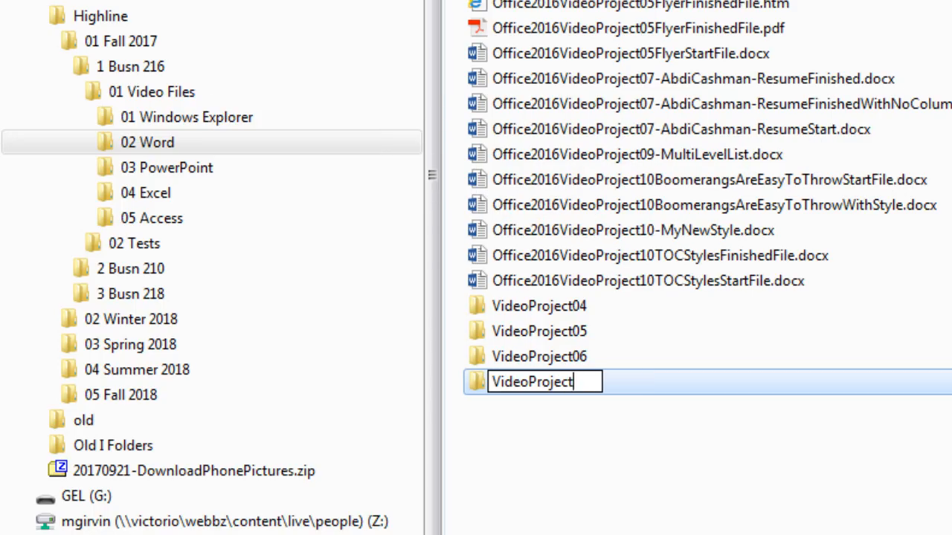
pyautogui.write('07')
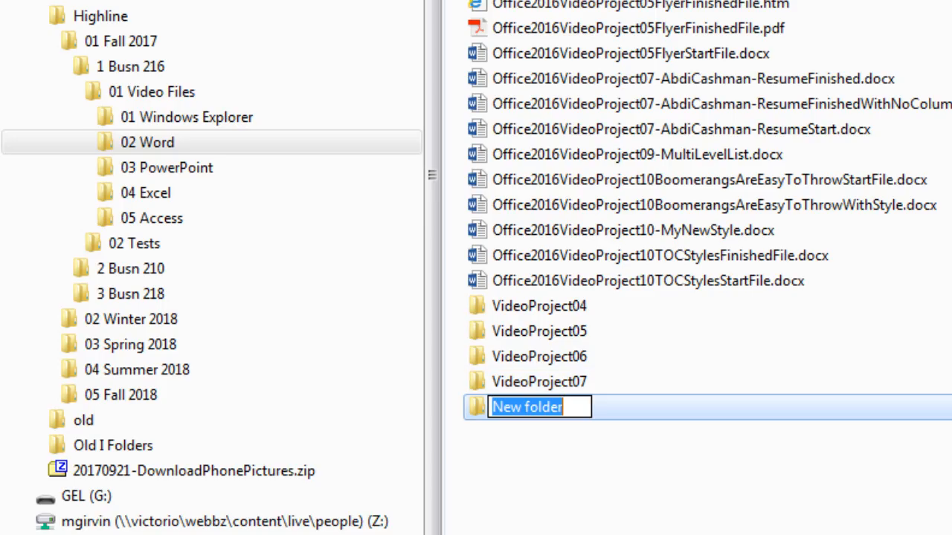
pyautogui.write('VideoProject')
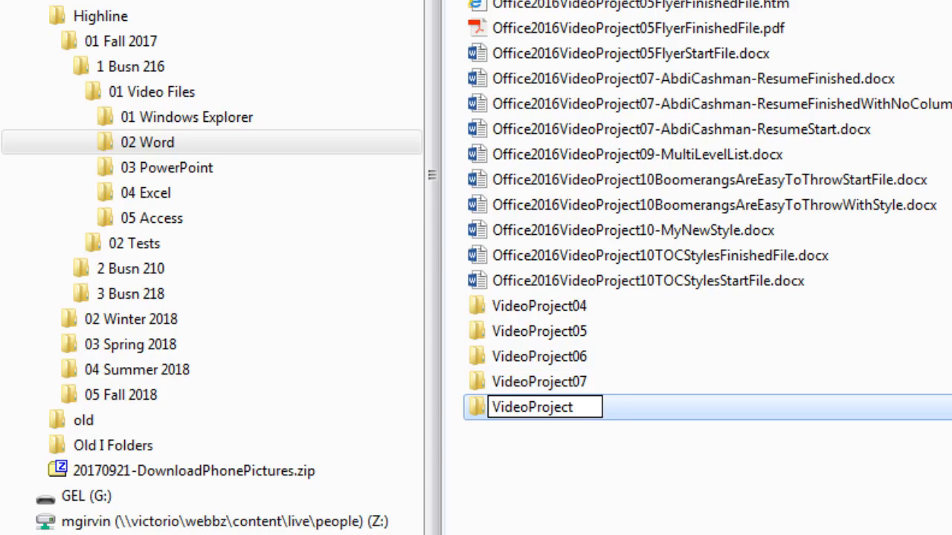
pyautogui.write('08')
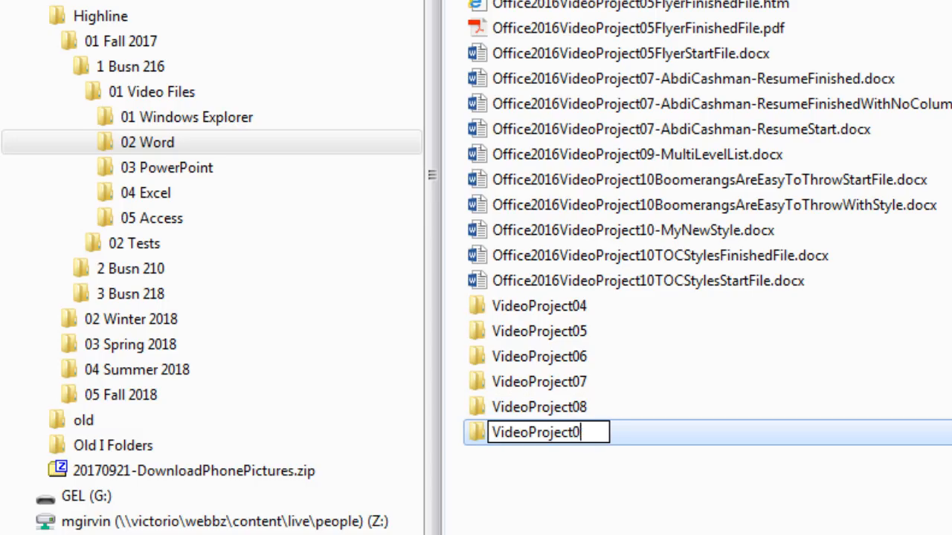
pyautogui.write('9')
pyautogui.press('enter')
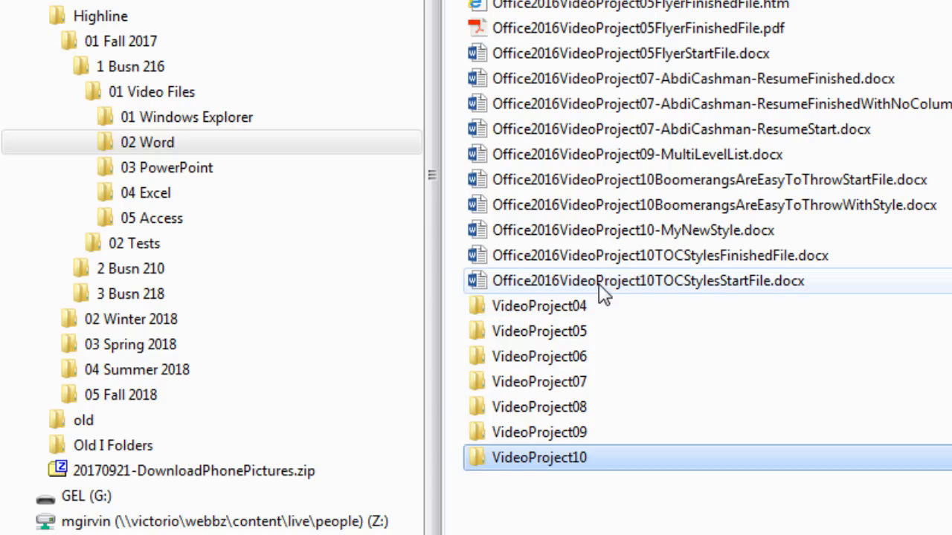
# - Click in the Word folder's file list
pyautogui.click(147, 142)
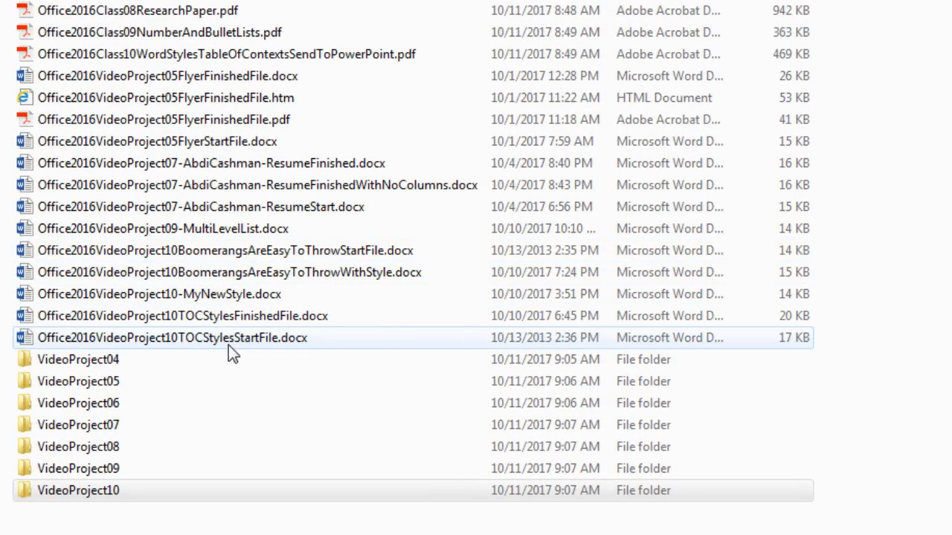
# - Move the five VideoProject10 Word files and the Class10 styles PDF into VideoProject10
pyautogui.click(224, 250)
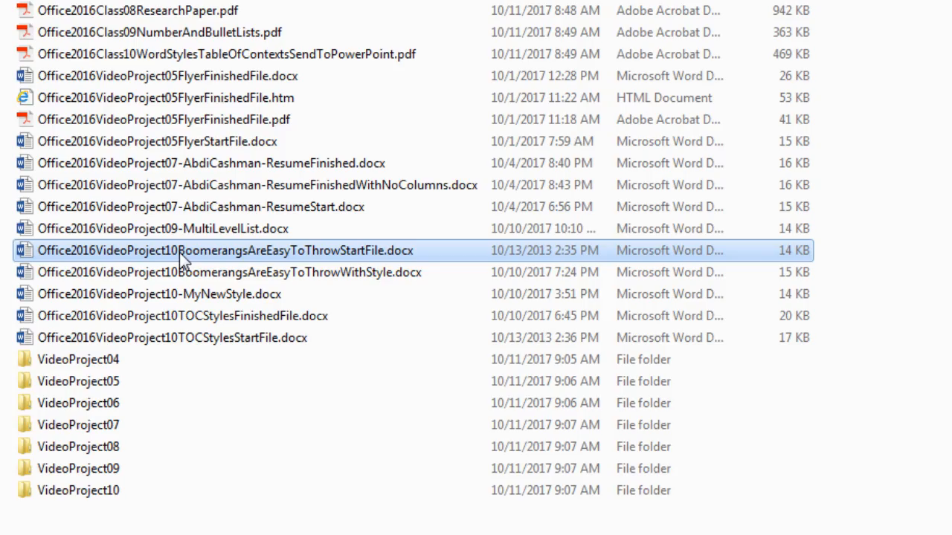
pyautogui.click(182, 338)
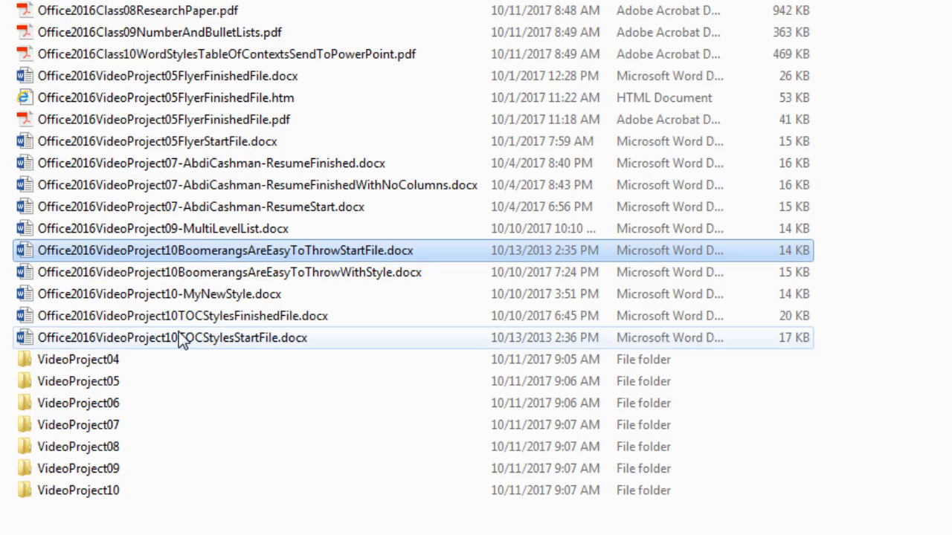
pyautogui.moveTo(189, 344)
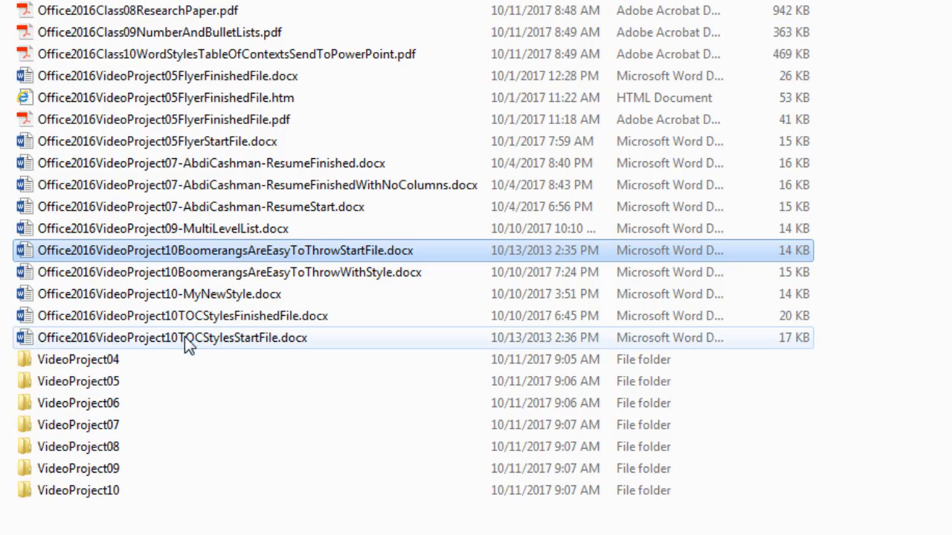
pyautogui.press('shift')
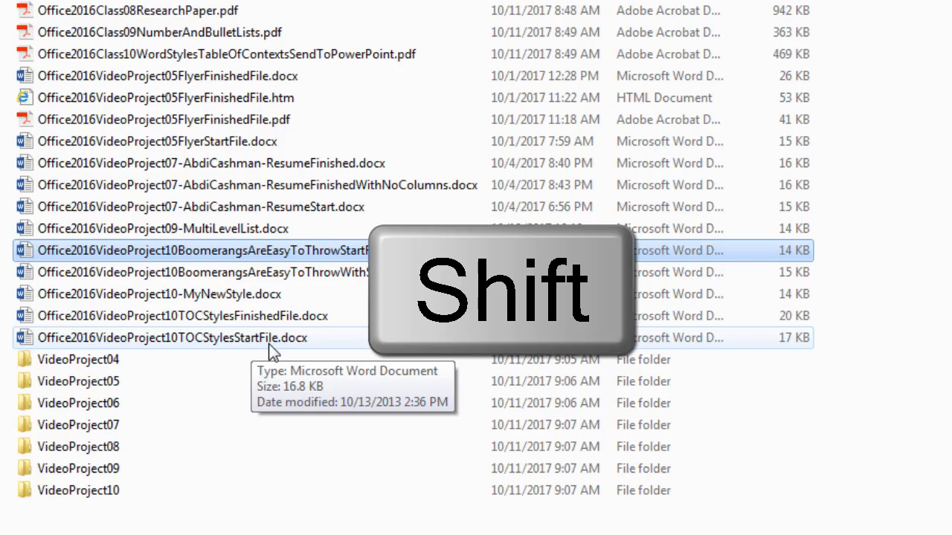
pyautogui.click(171, 338)
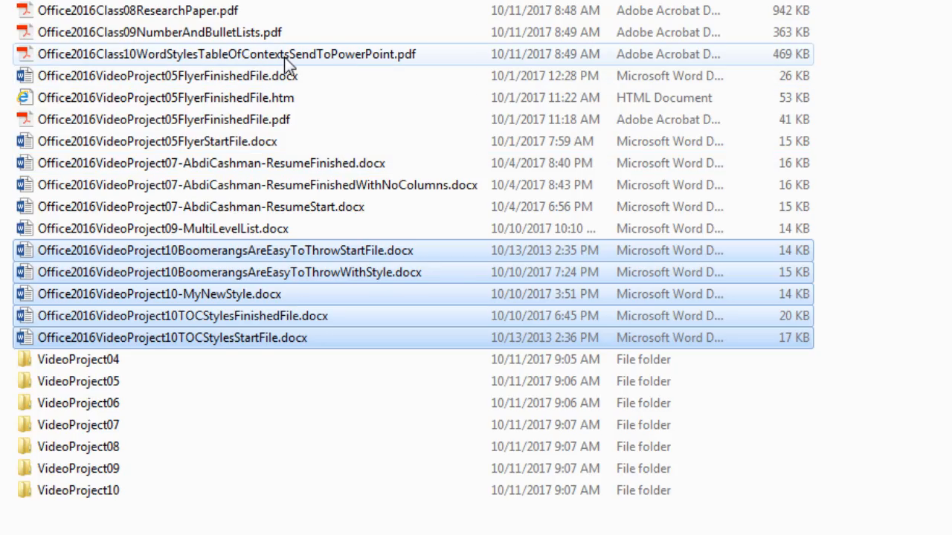
pyautogui.moveTo(268, 250)
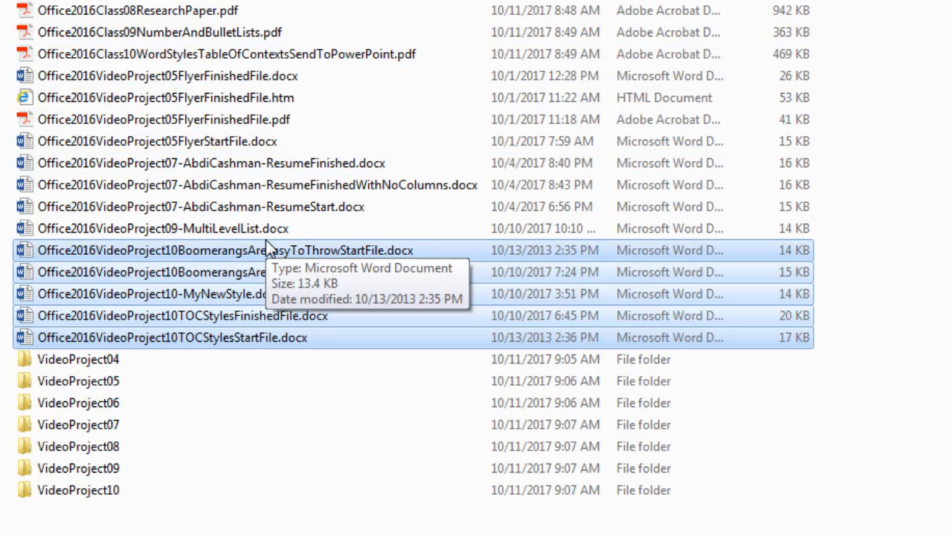
pyautogui.moveTo(328, 357)
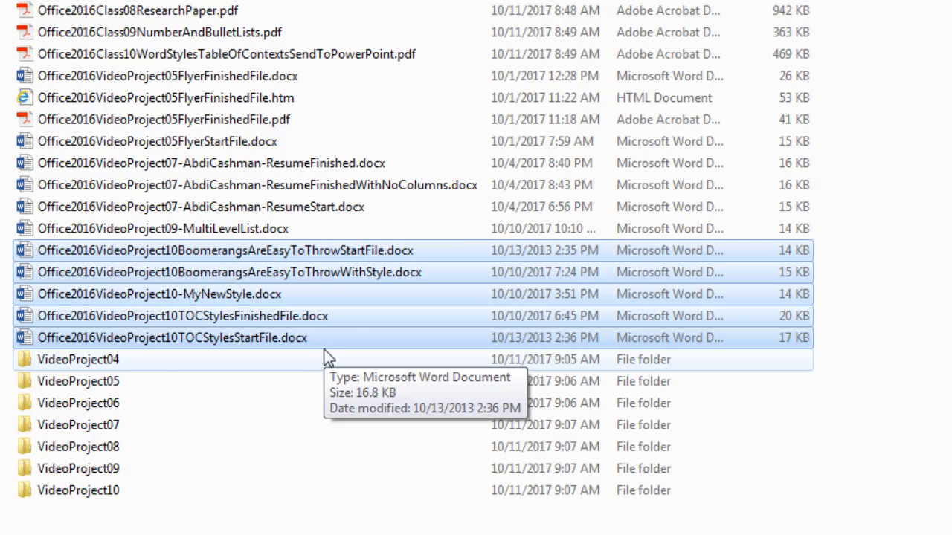
pyautogui.moveTo(305, 257)
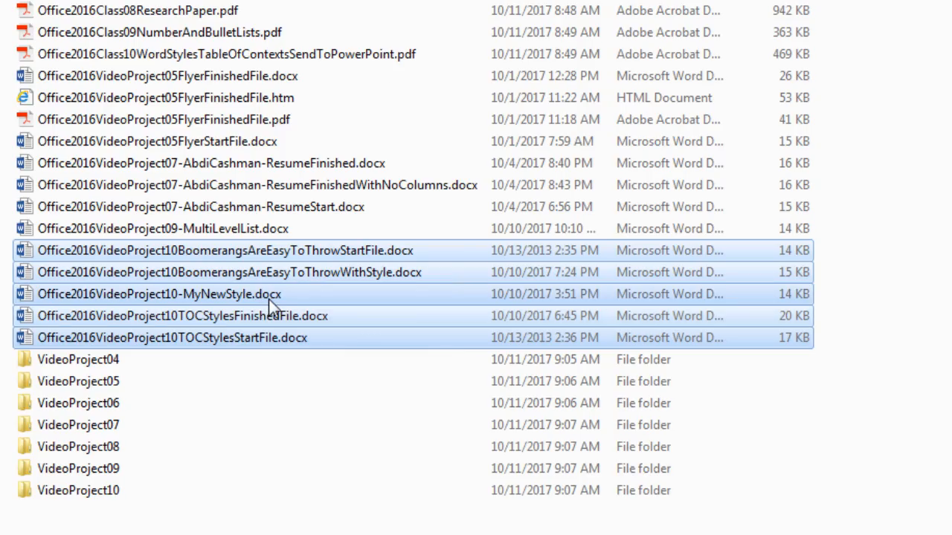
pyautogui.click(223, 53)
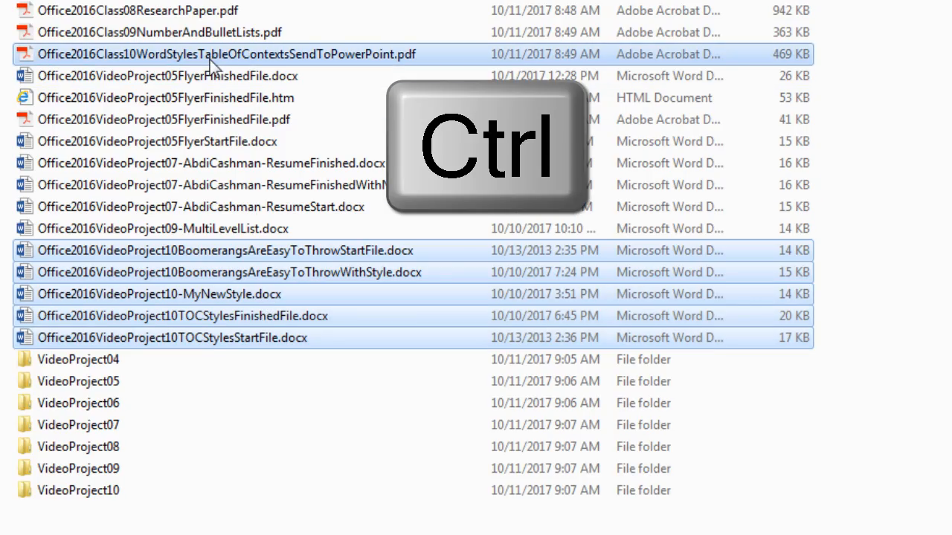
pyautogui.moveTo(171, 67)
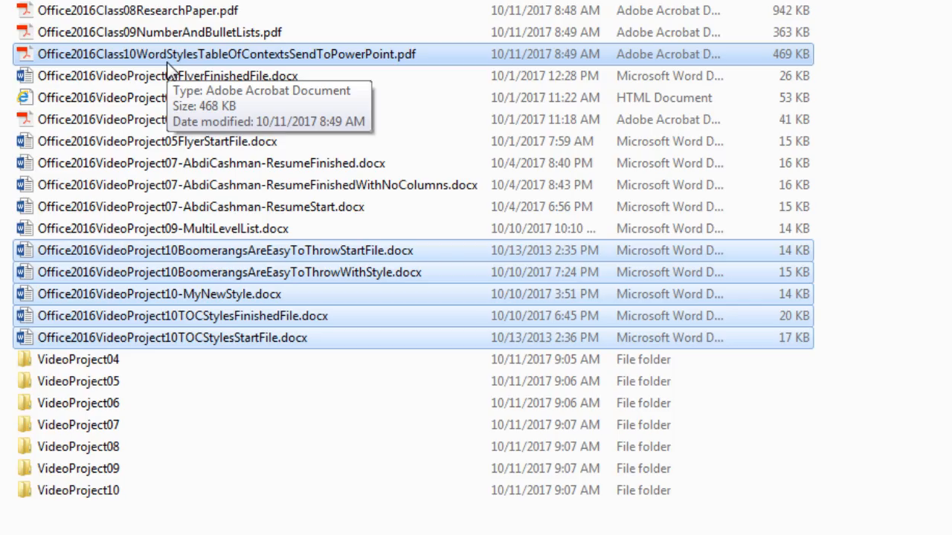
pyautogui.moveTo(170, 126)
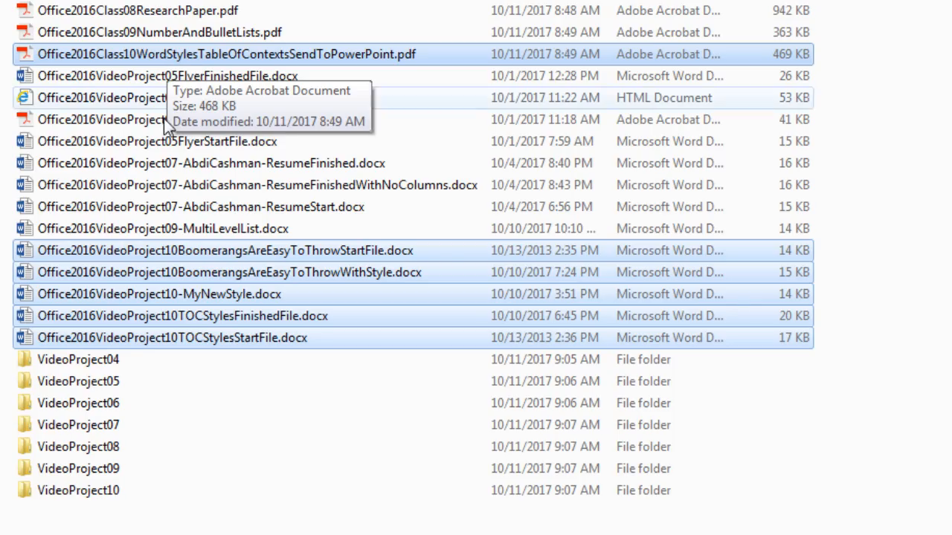
pyautogui.moveTo(78, 490)
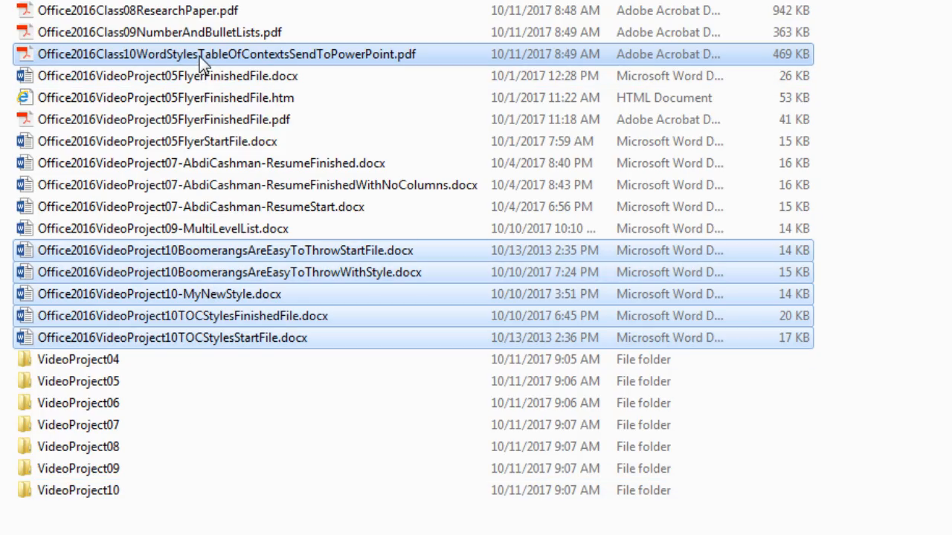
pyautogui.moveTo(179, 61)
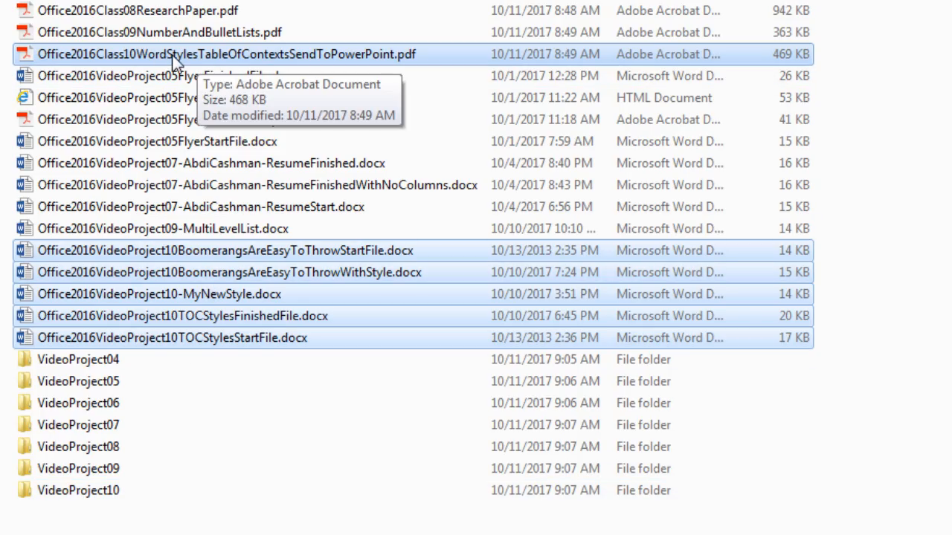
pyautogui.moveTo(197, 59)
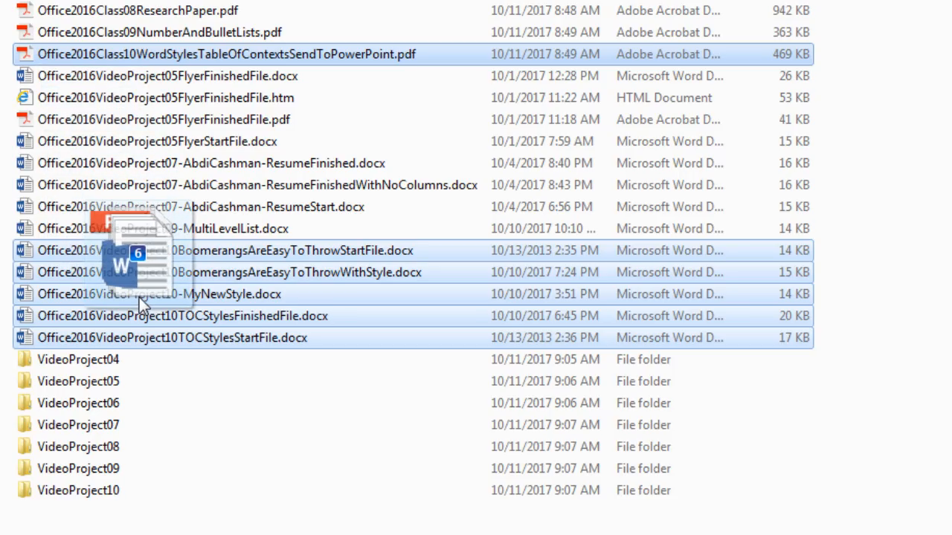
pyautogui.moveTo(142, 298); pyautogui.dragTo(149, 491)
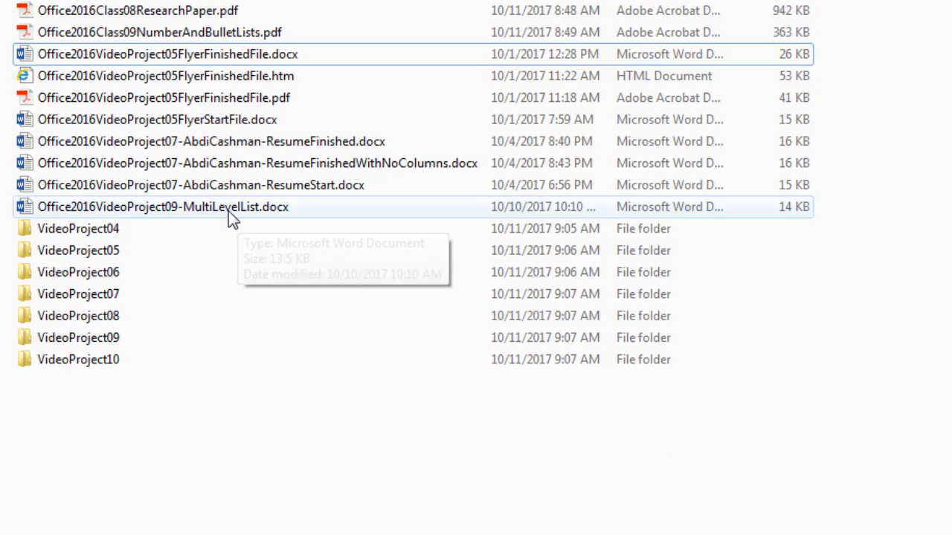
# - Select the project 09, 07 resume and 05 flyer files for filing into their folders
pyautogui.click(178, 32)
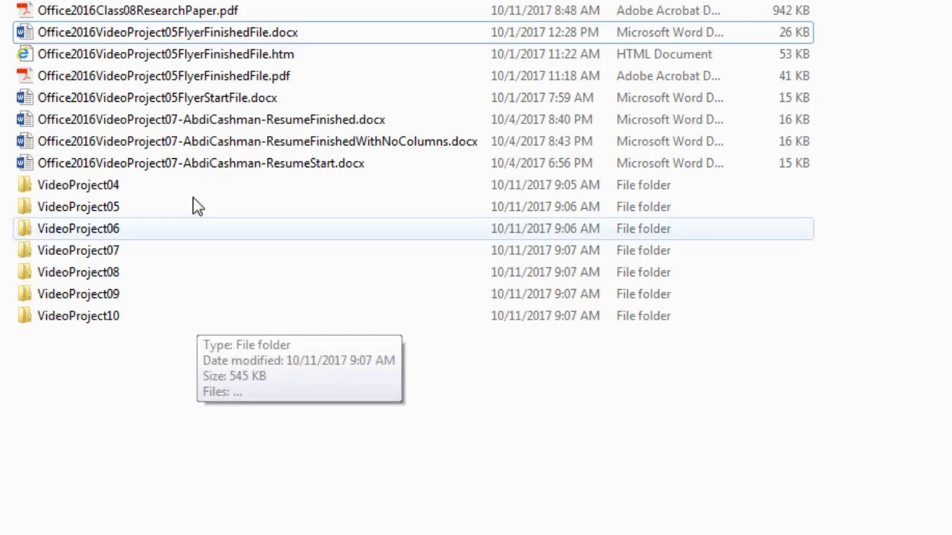
pyautogui.click(201, 163)
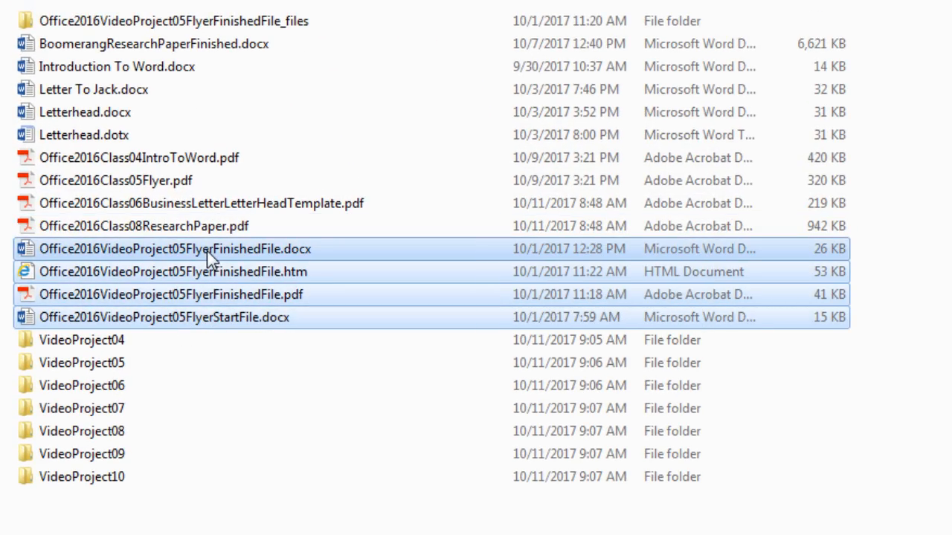
pyautogui.click(115, 180)
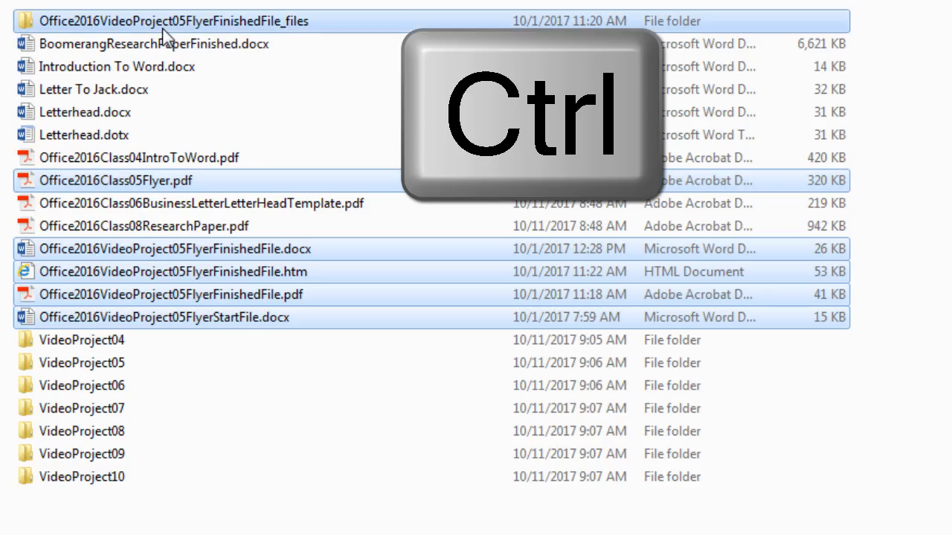
pyautogui.press('Ctrl')
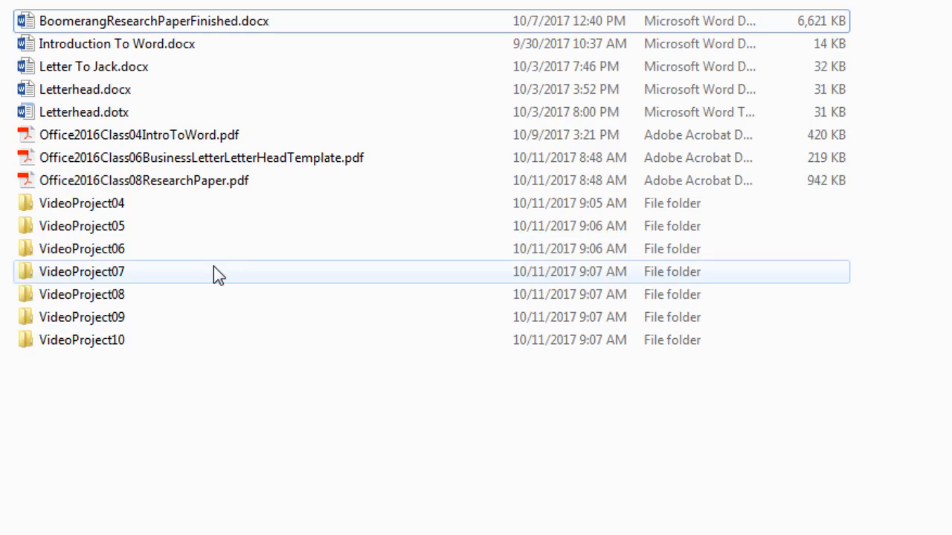
# - Select the leftover project 08, 06 and 04 documents and Class PDFs for filing
pyautogui.click(157, 180)
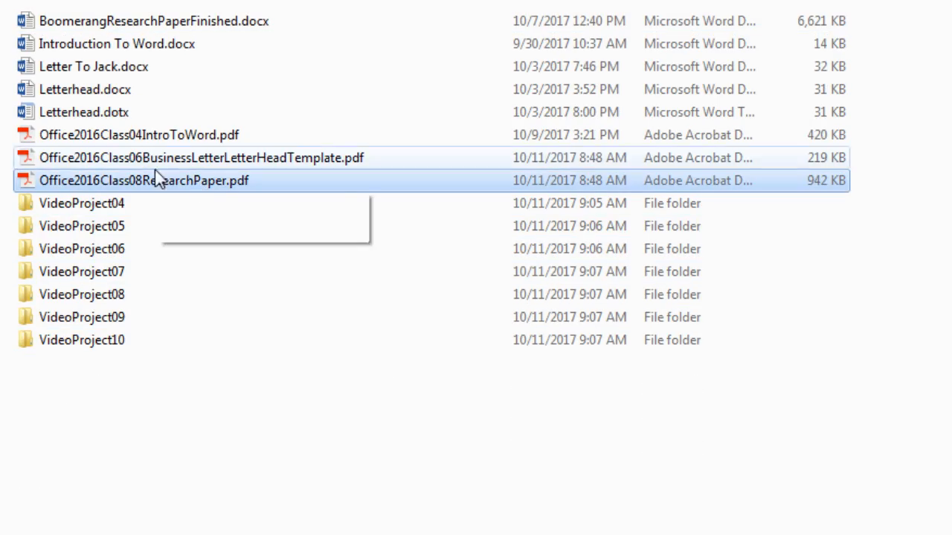
pyautogui.moveTo(163, 192)
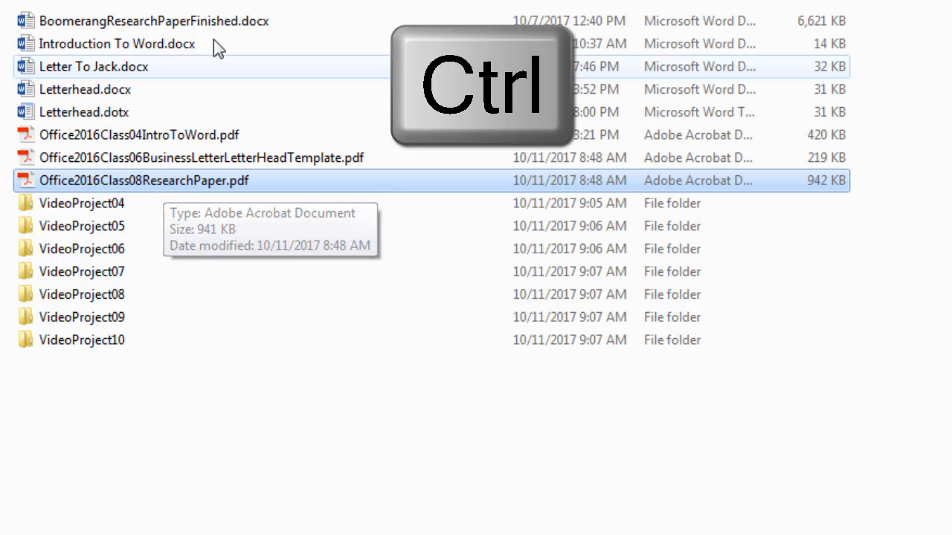
pyautogui.click(152, 21)
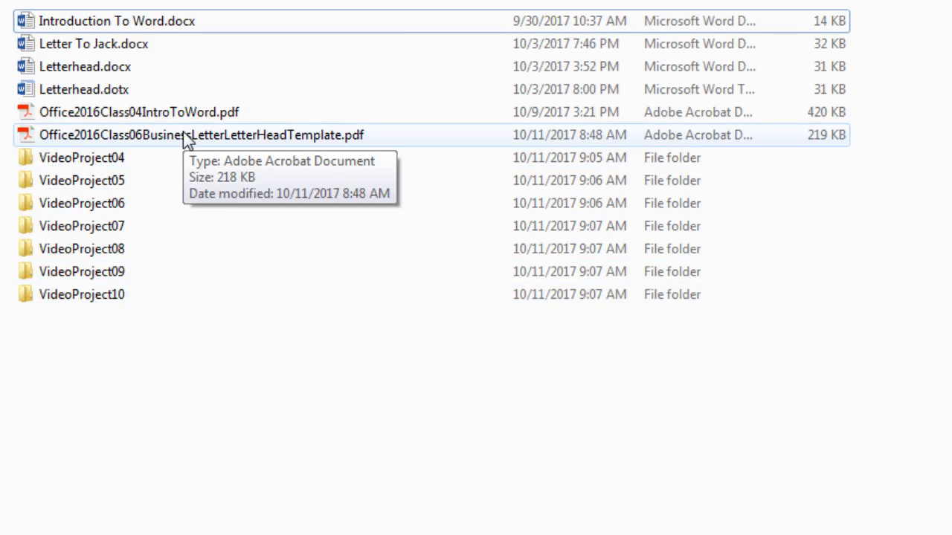
pyautogui.click(201, 135)
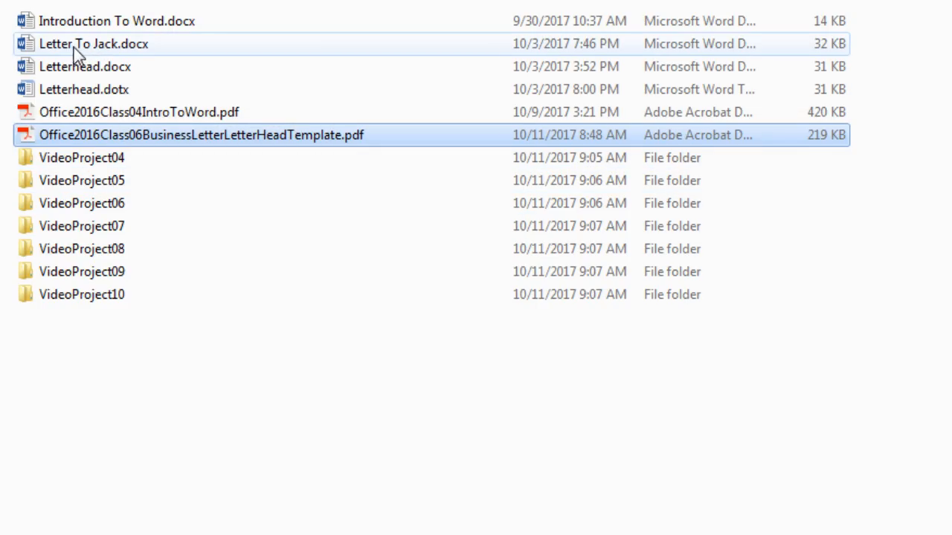
pyautogui.click(94, 43)
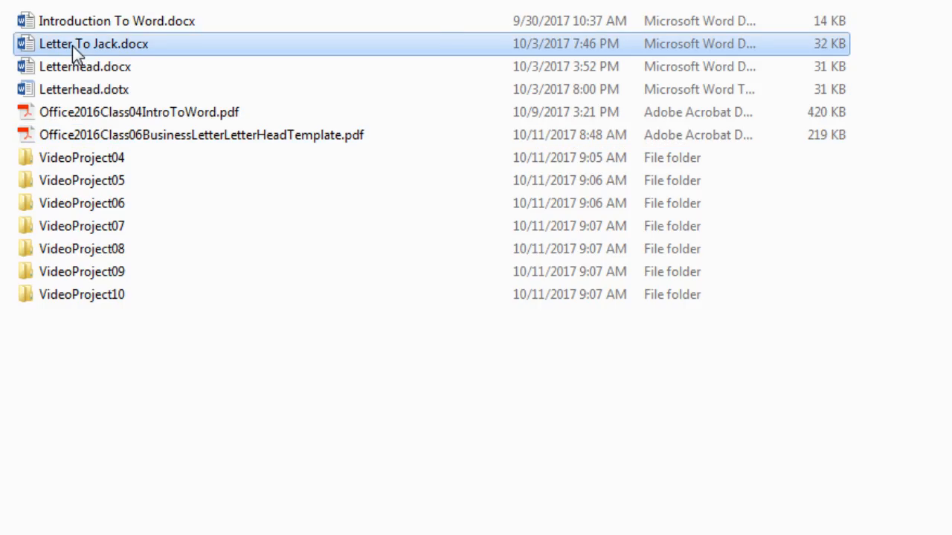
pyautogui.click(84, 89)
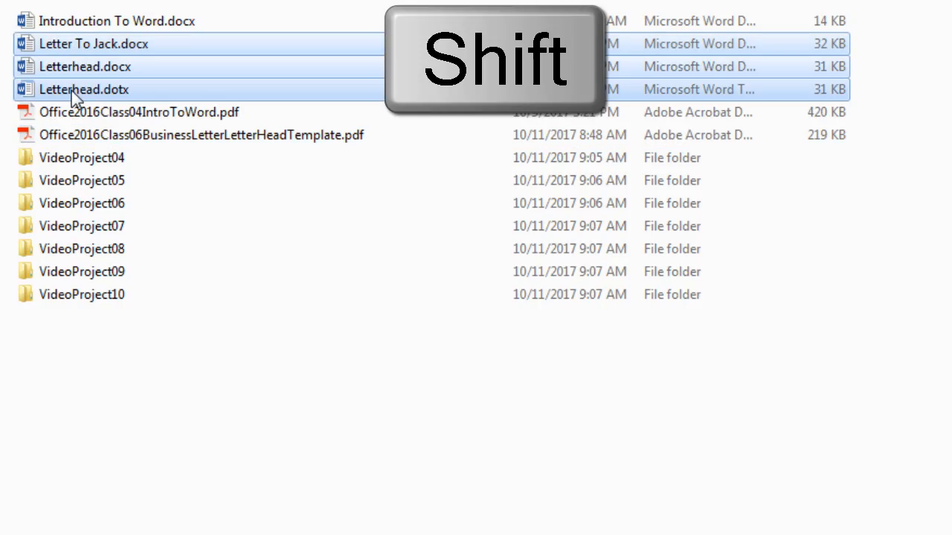
pyautogui.click(186, 134)
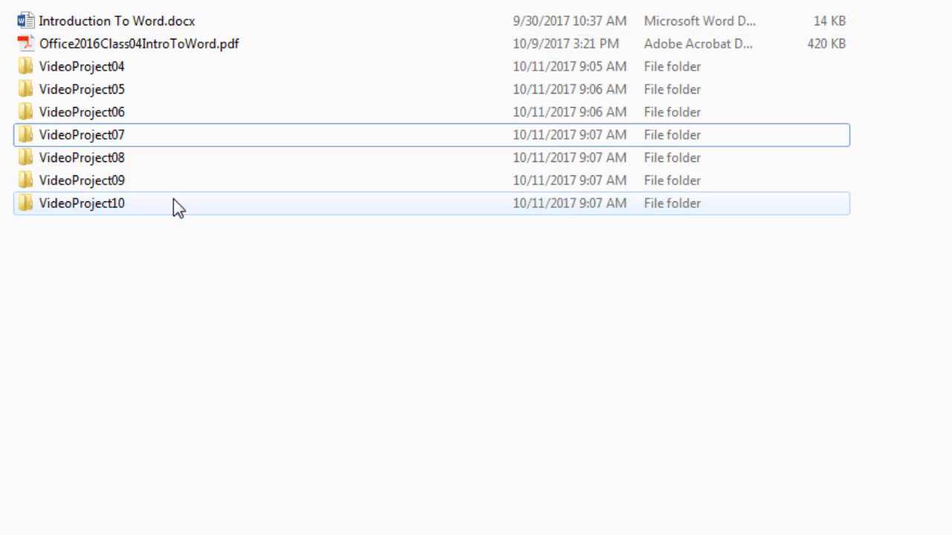
pyautogui.click(115, 20)
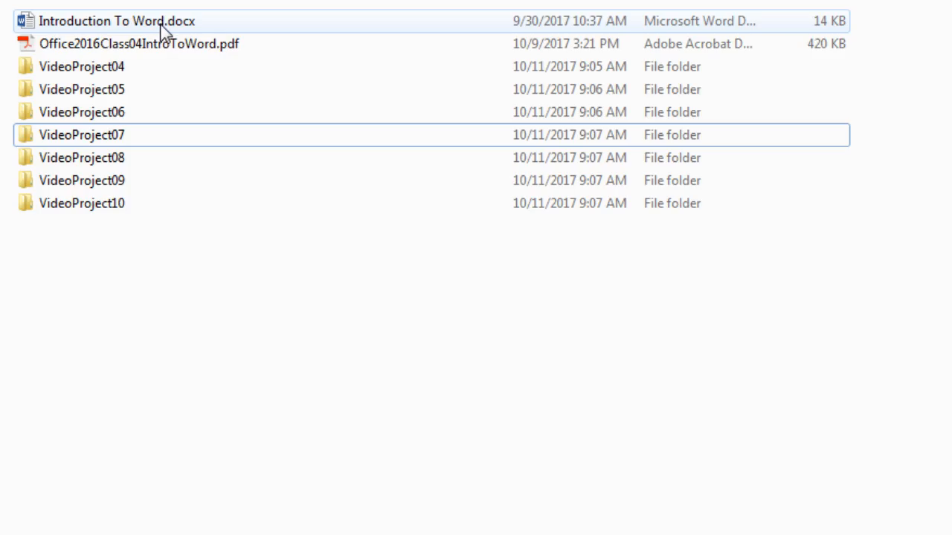
pyautogui.click(139, 43)
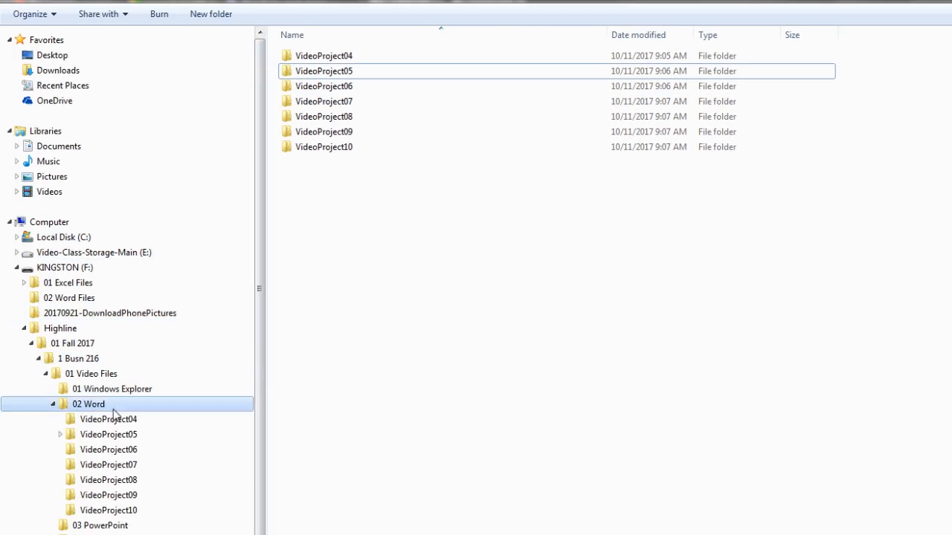
# - Browse VideoProject04, 05, 07, 09 and 10, ending on VideoProject05's flyer files
pyautogui.click(108, 419)
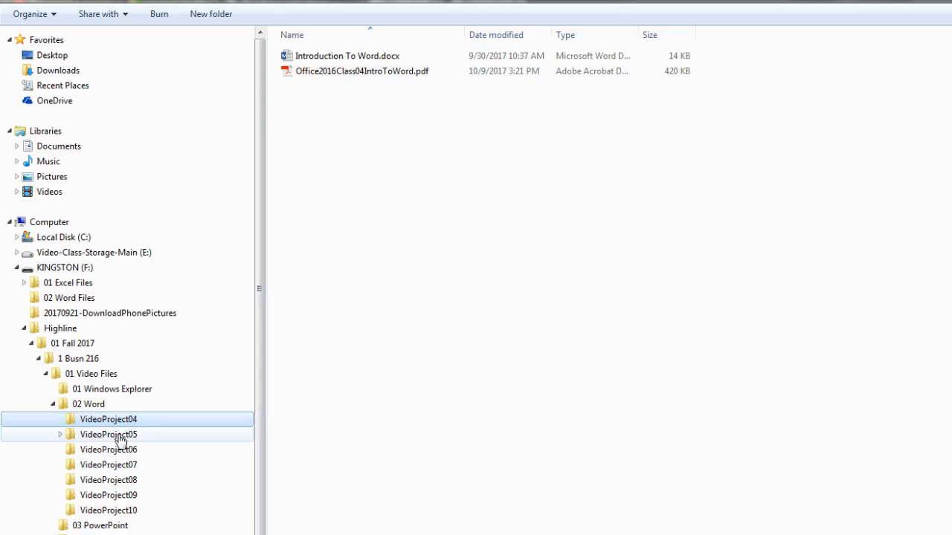
pyautogui.click(108, 434)
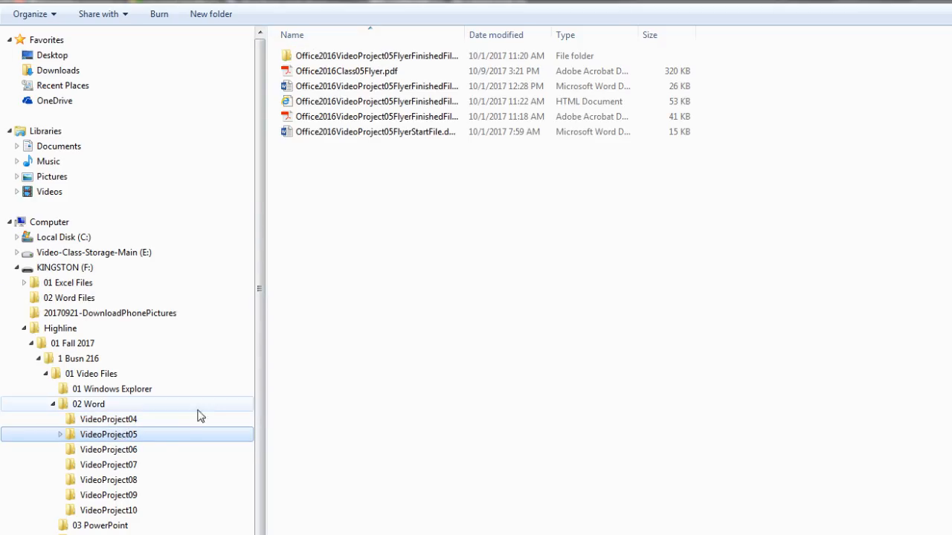
pyautogui.click(108, 464)
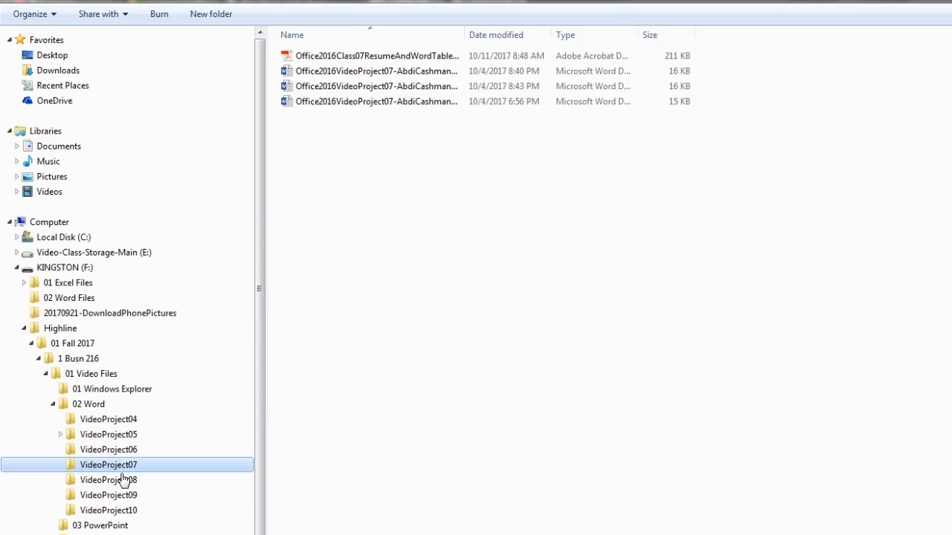
pyautogui.click(107, 496)
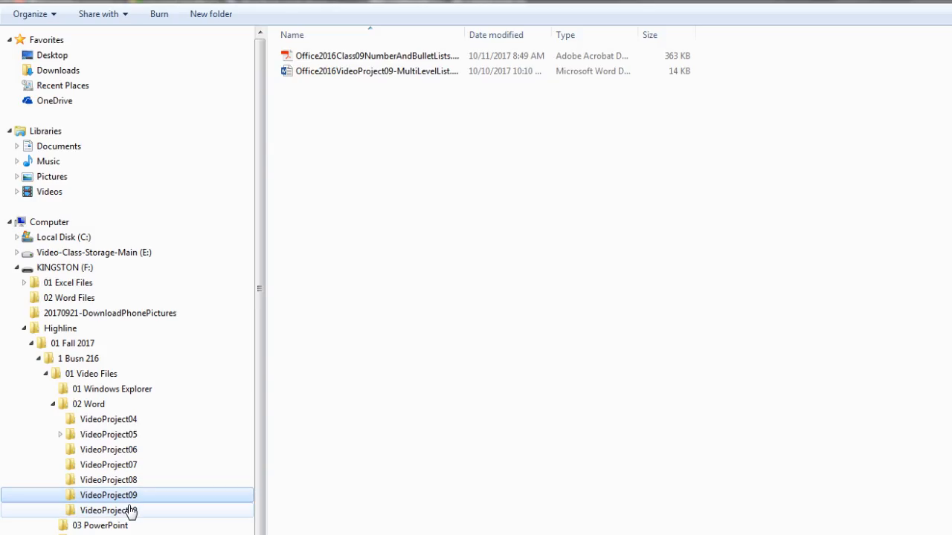
pyautogui.click(108, 510)
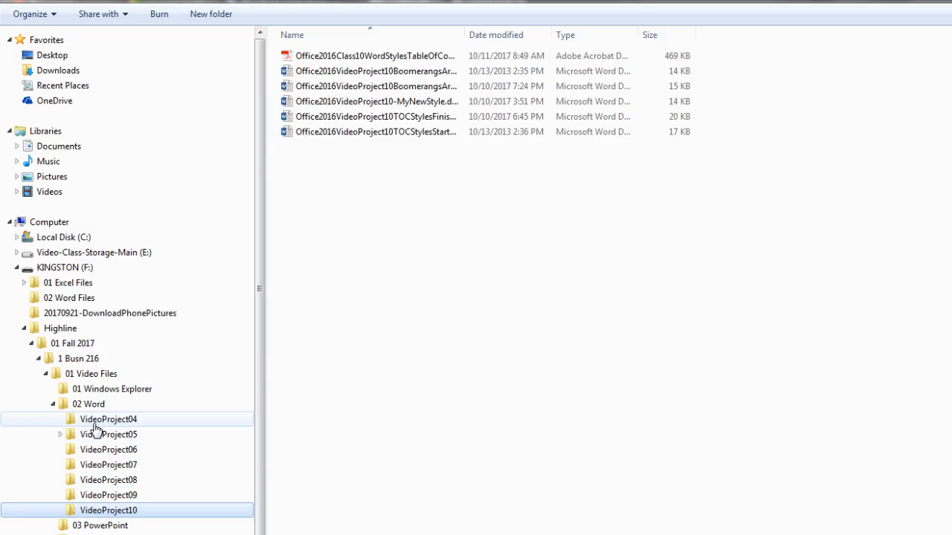
pyautogui.click(108, 435)
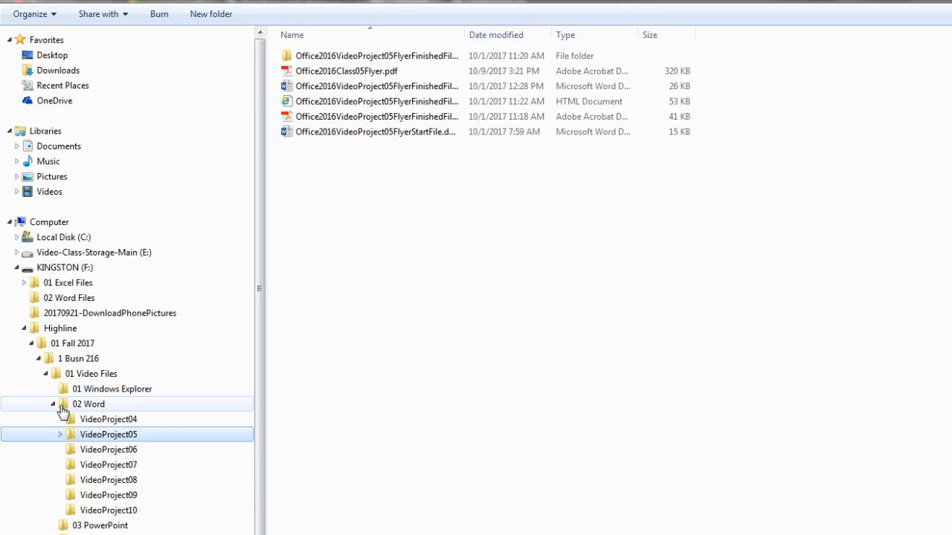
pyautogui.moveTo(100, 427)
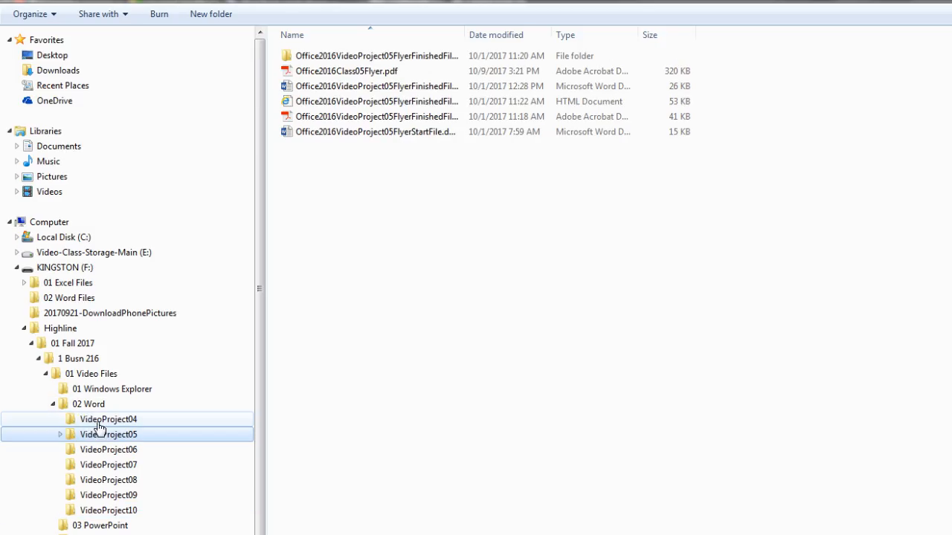